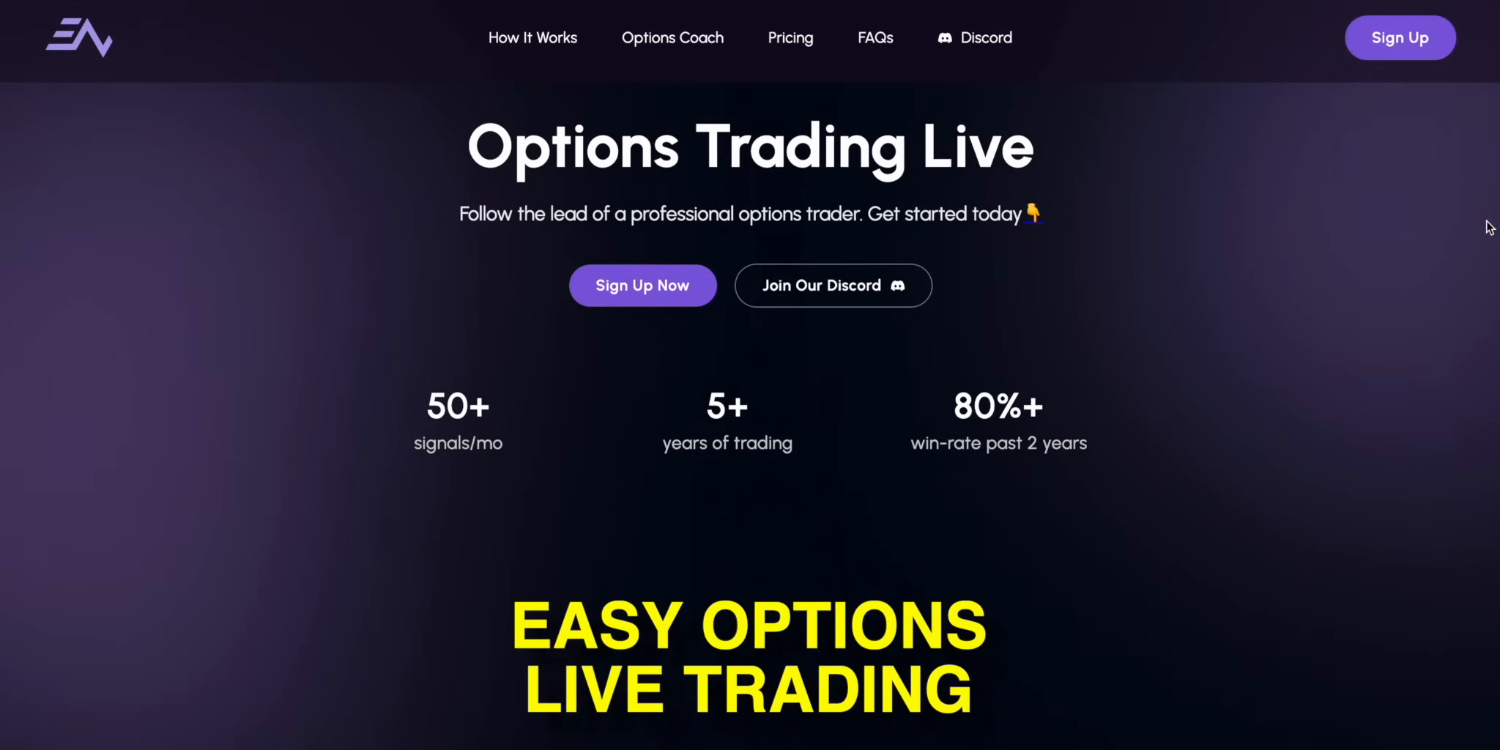
- Scroll down through the Easy Options Live Trading landing page
scroll("down", 3)
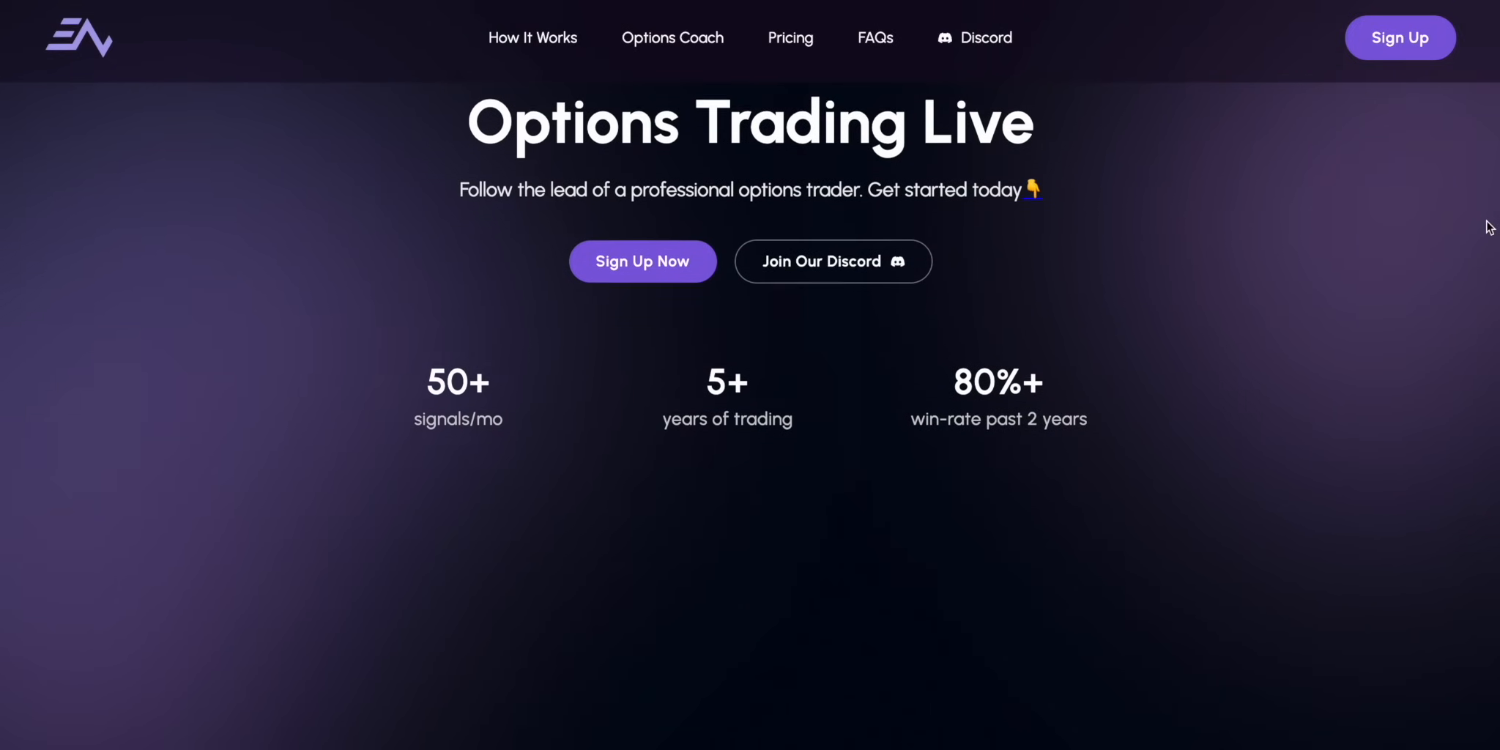
scroll("down", 3)
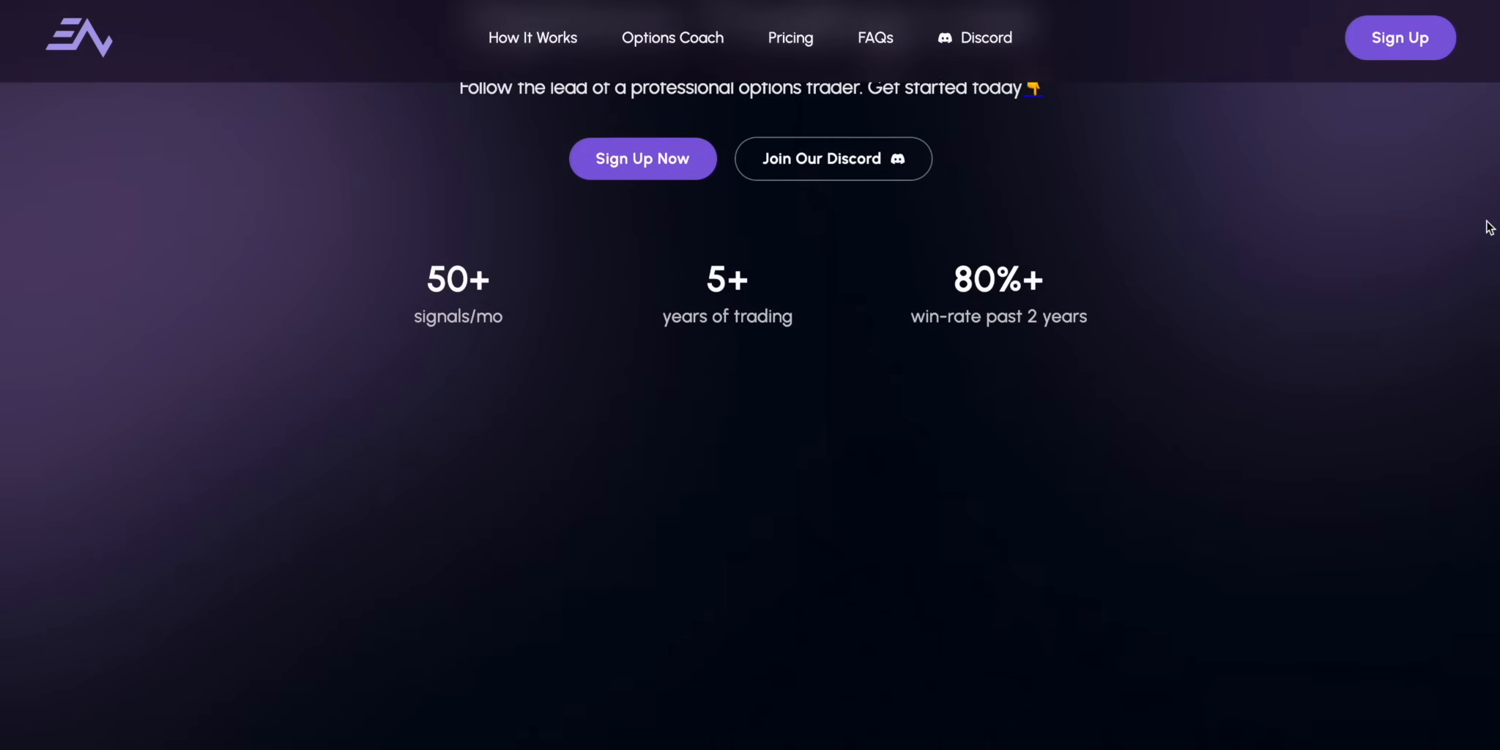
scroll("down", 3)
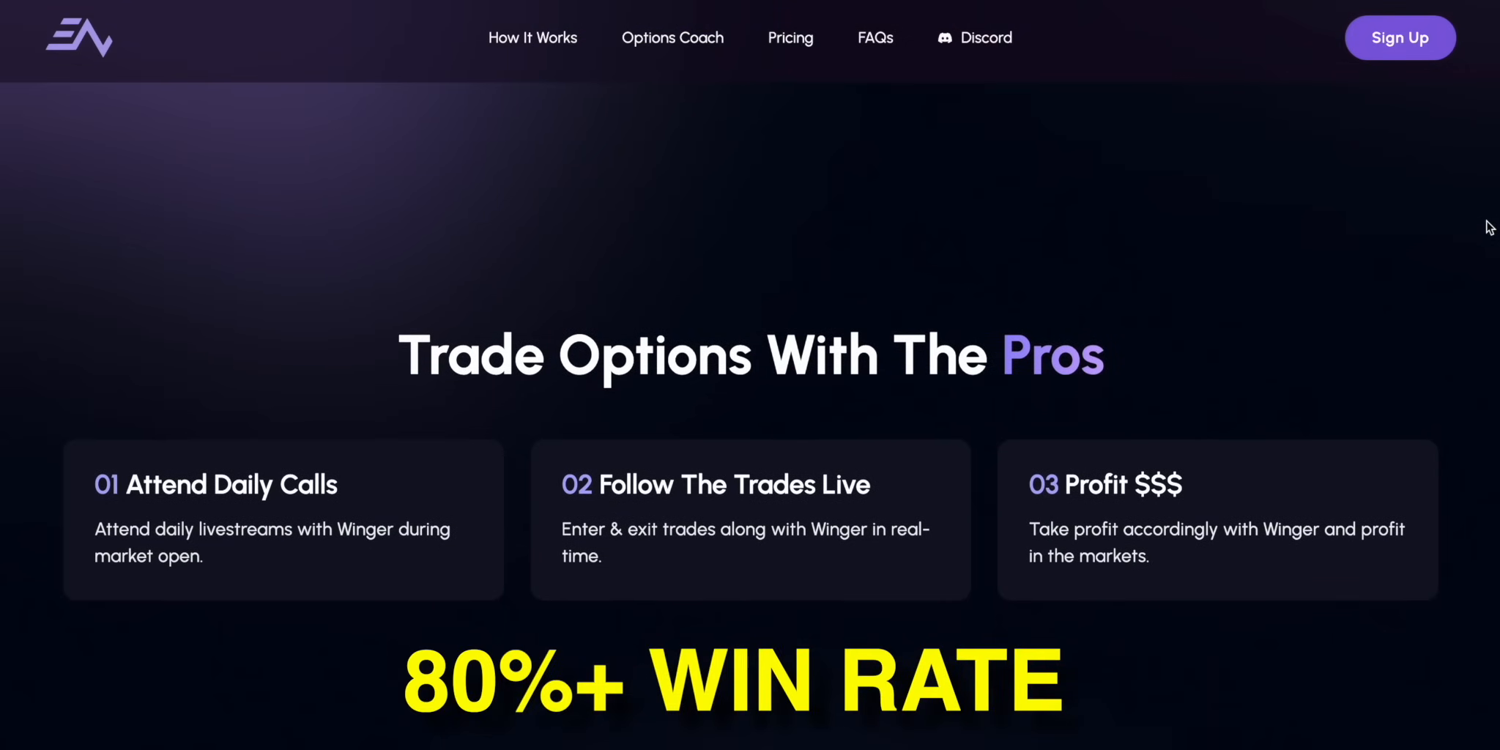
scroll("down", 3)
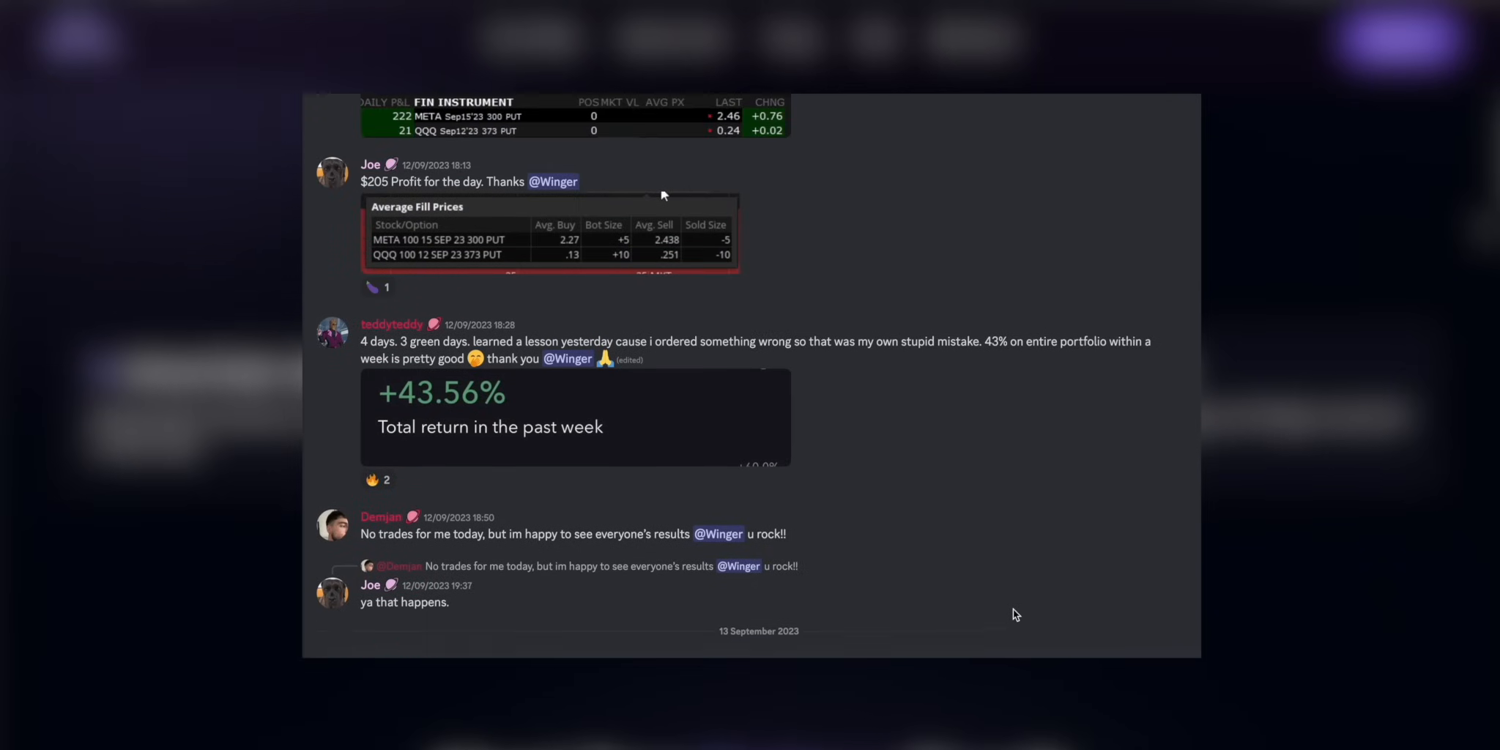
scroll("down", 3)
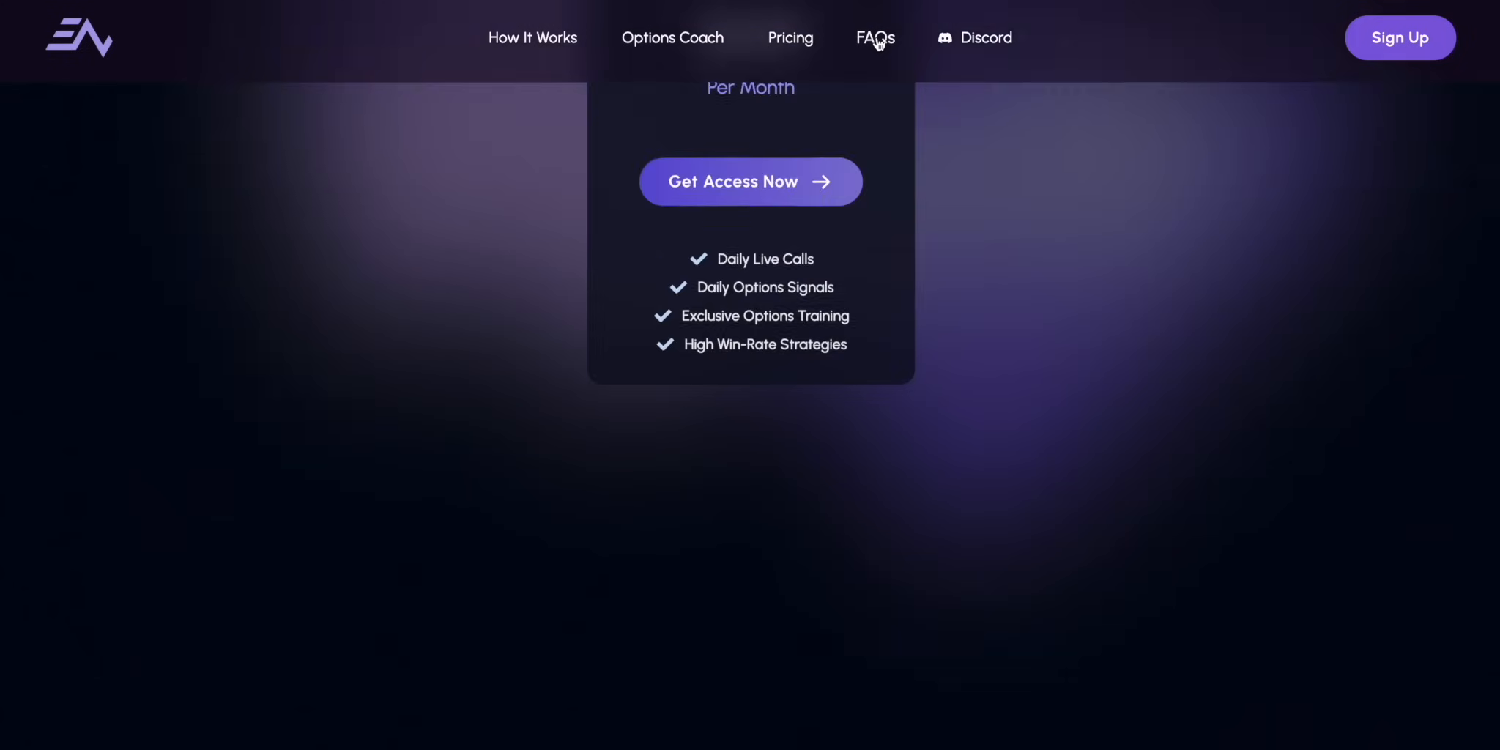
- Jump to the FAQs section and browse its expanded questions
left_click(874, 37)
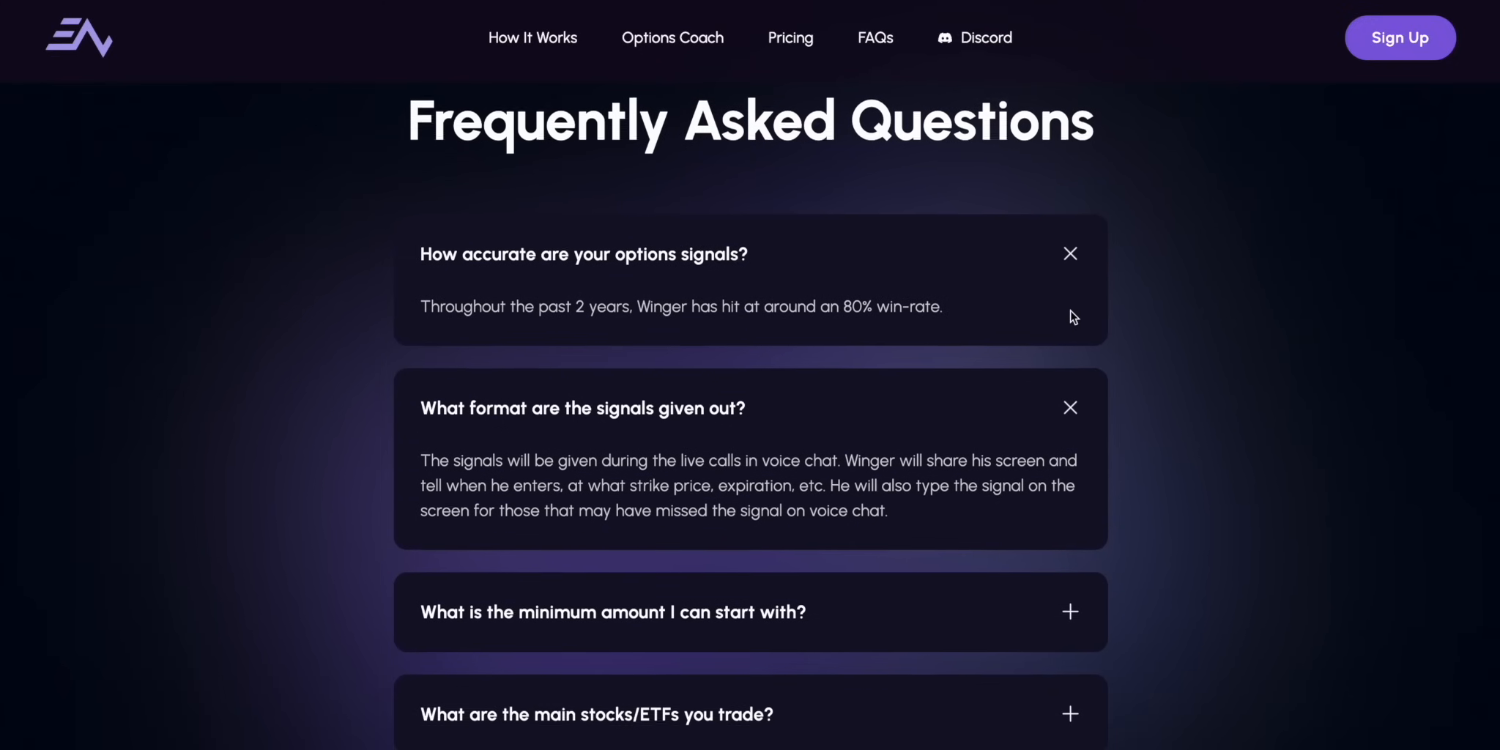
scroll("down", 3)
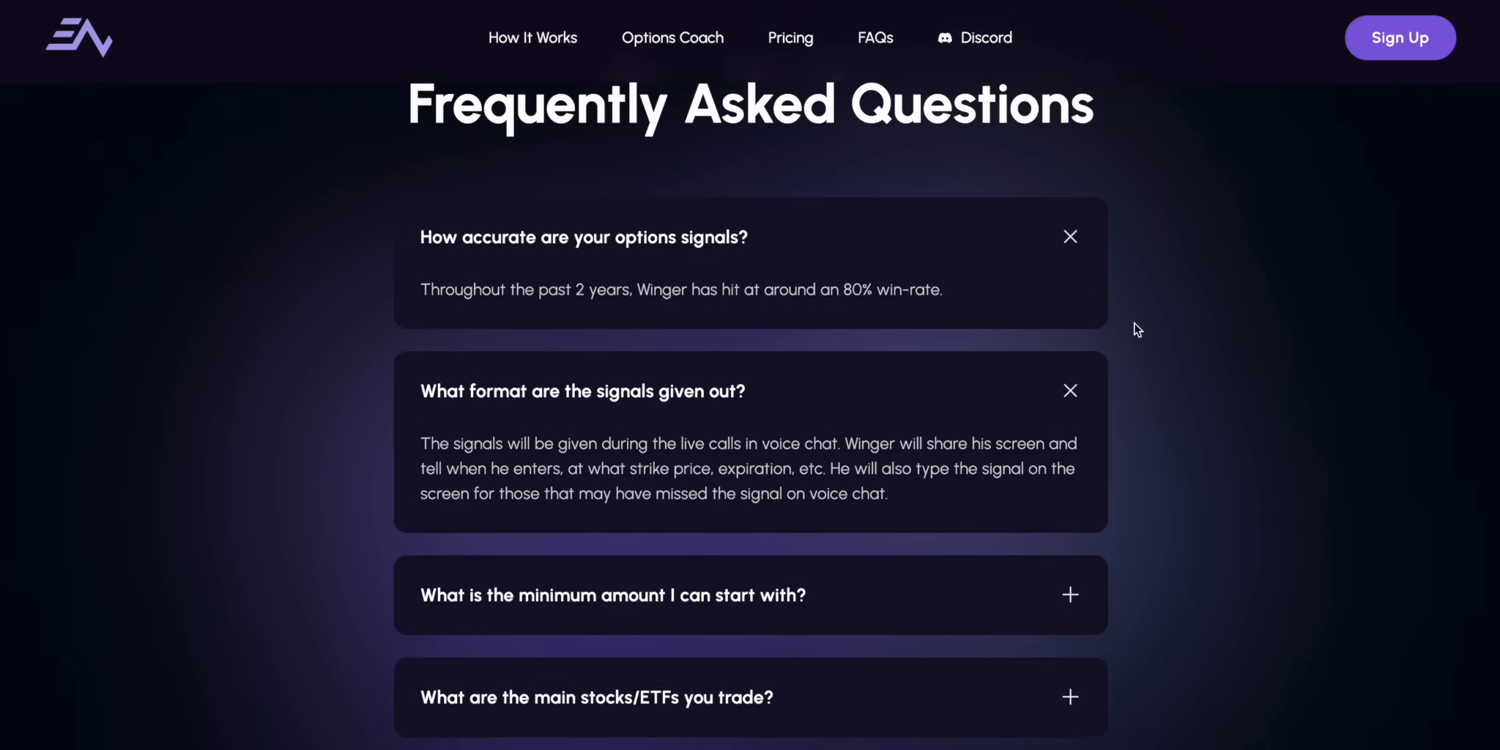
scroll("down", 3)
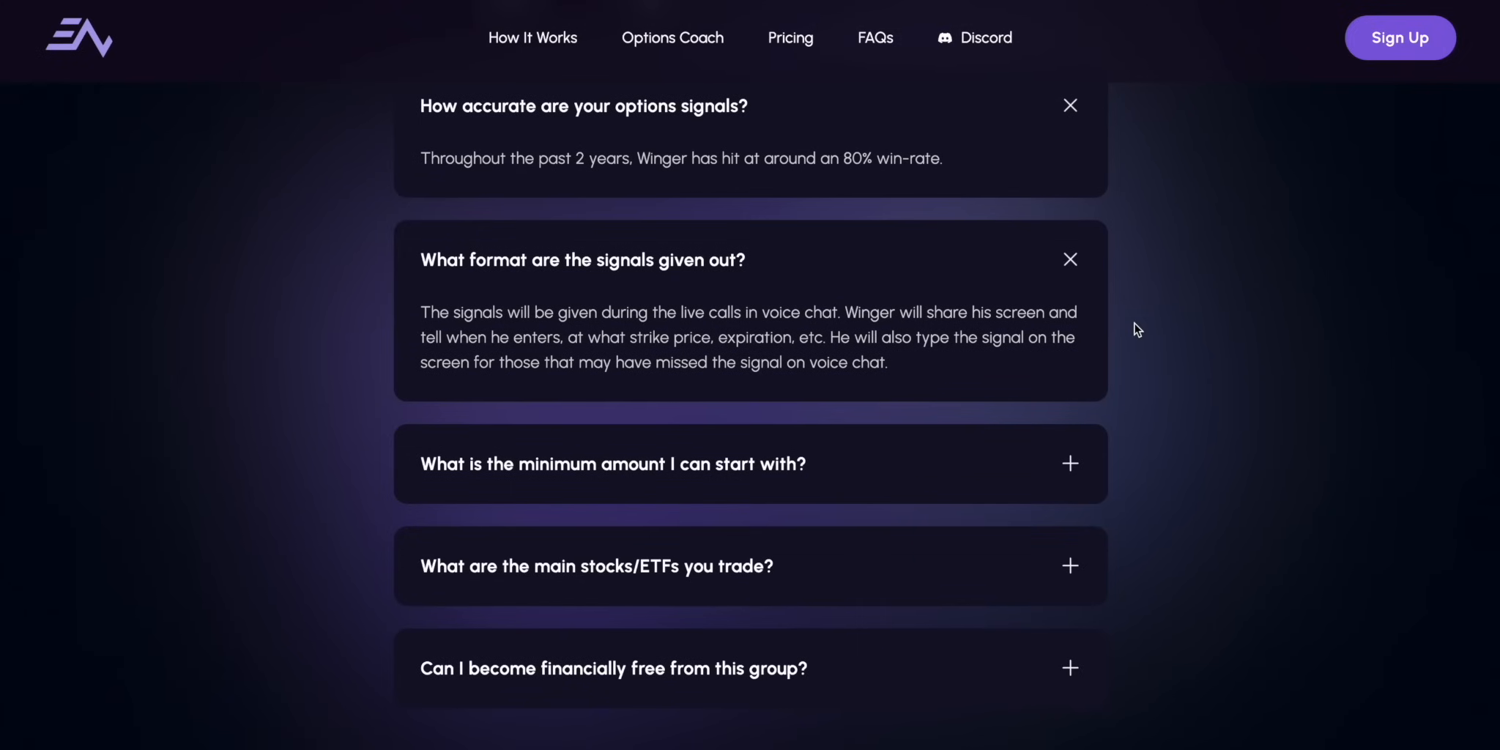
left_click(612, 464)
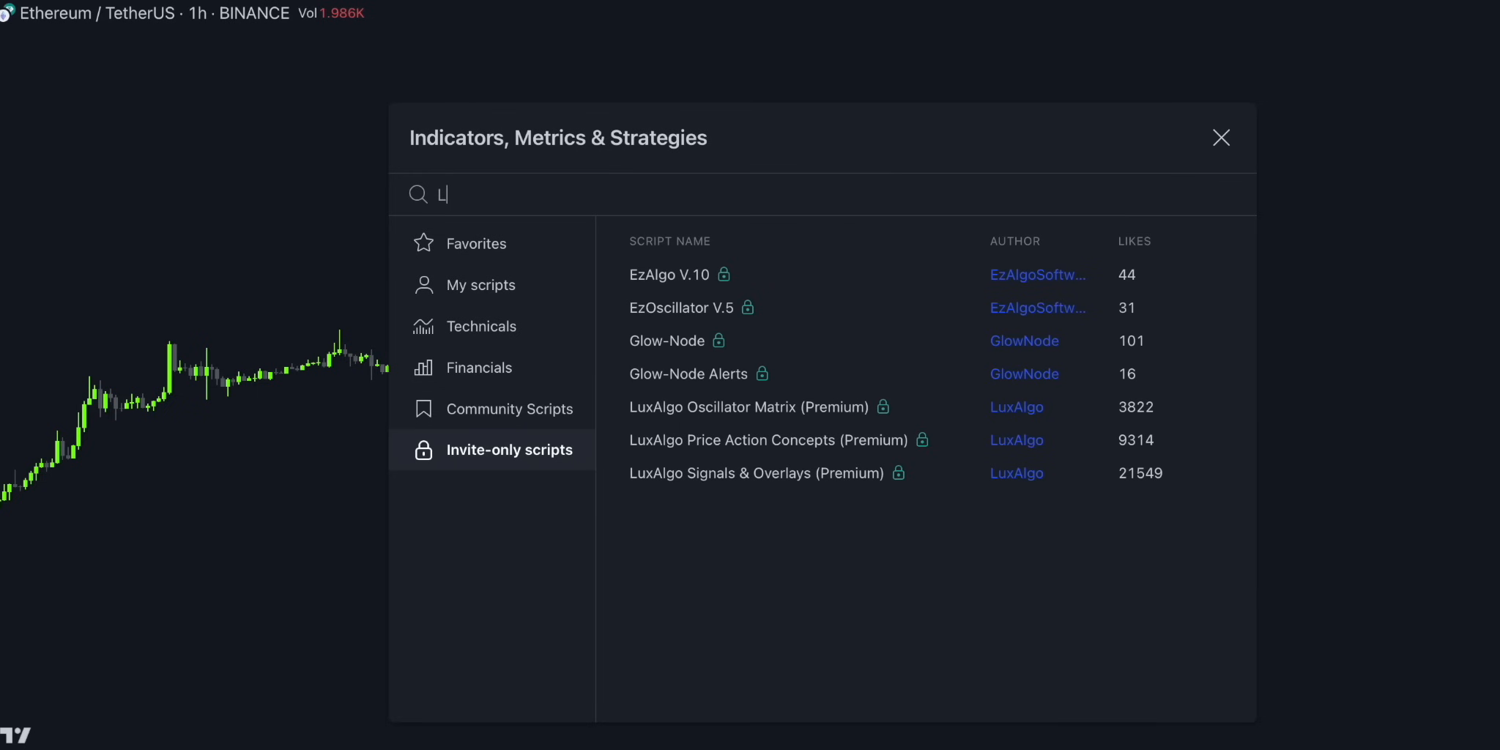
- Search 'LTF' and add LTF Candle Insights (Zeiierman) to the ETH/USDT chart
type("TF")
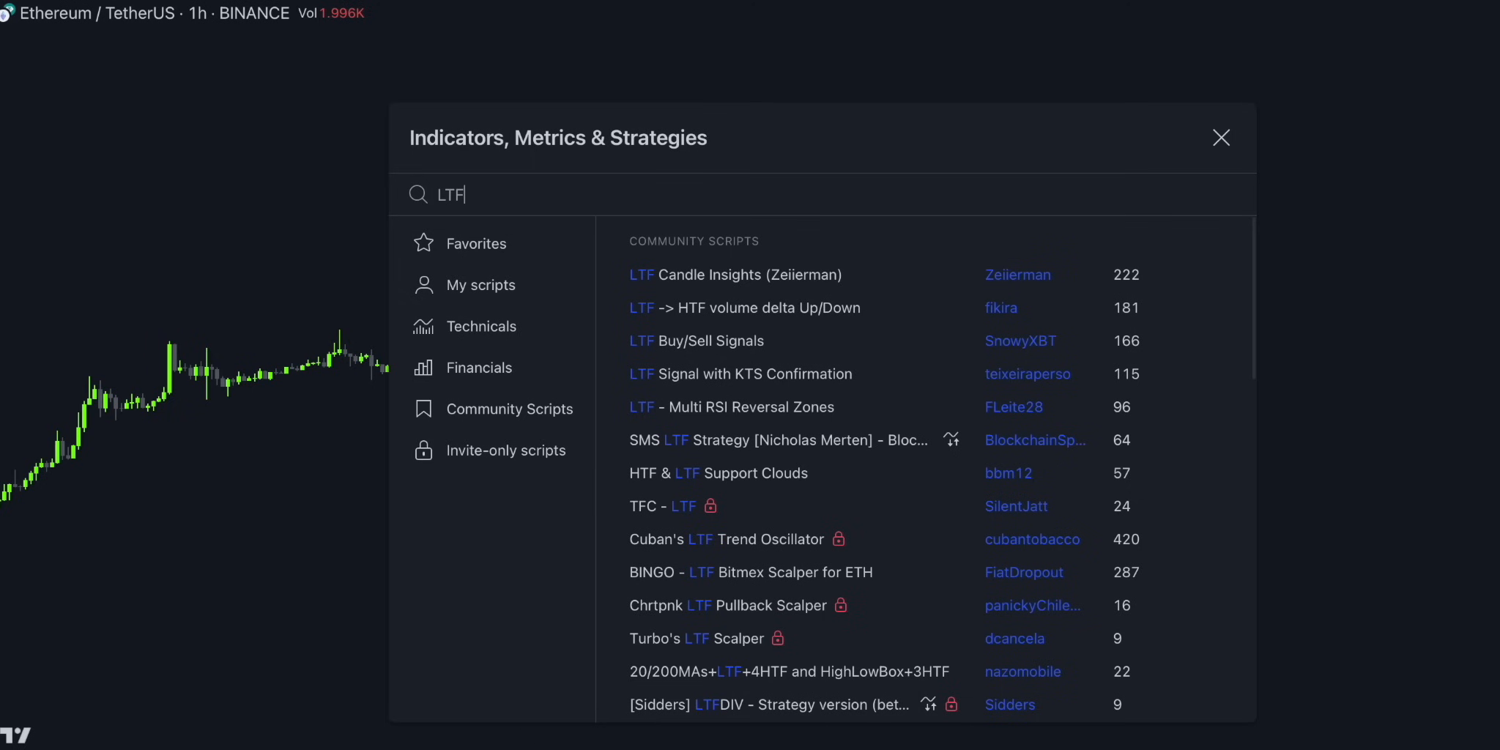
mouse_move(756, 274)
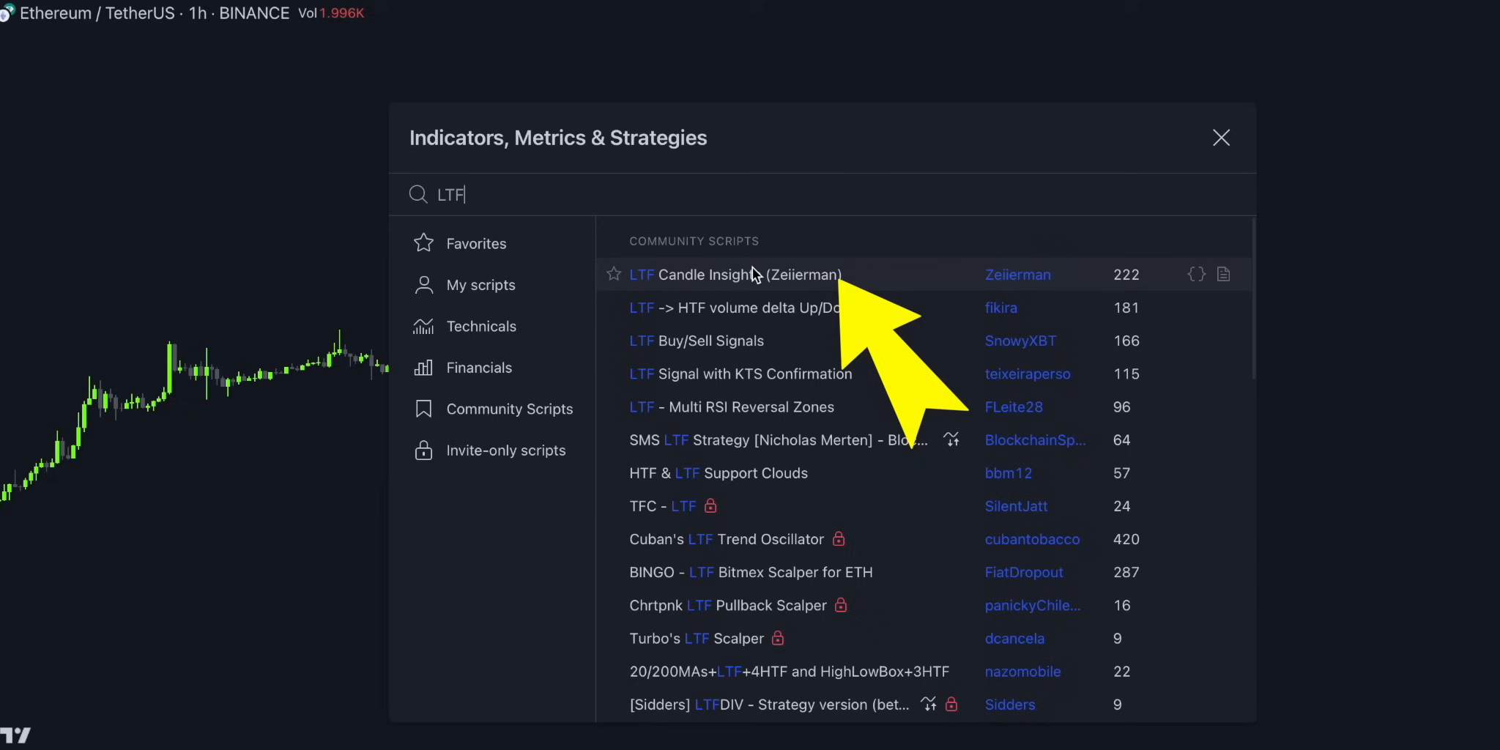
left_click(614, 274)
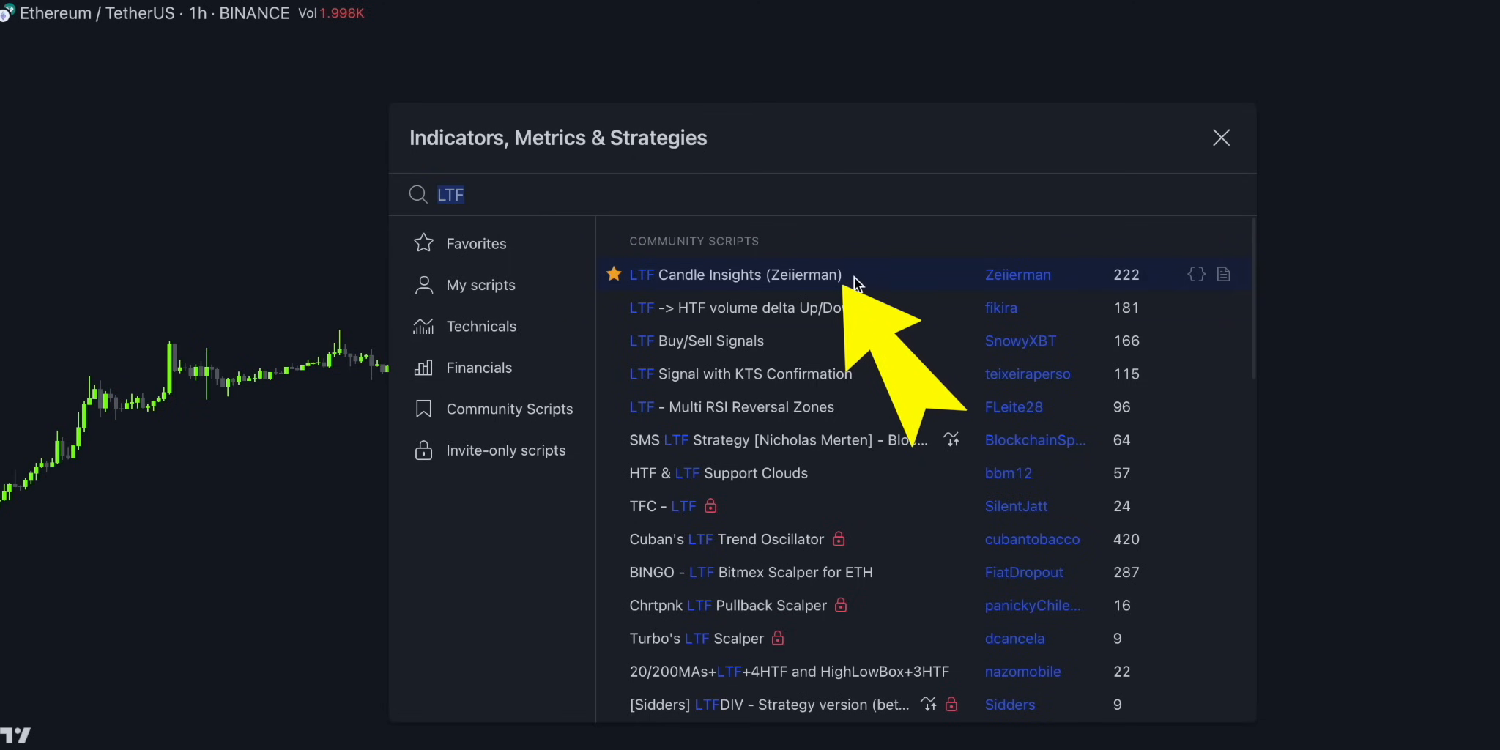
left_click(737, 274)
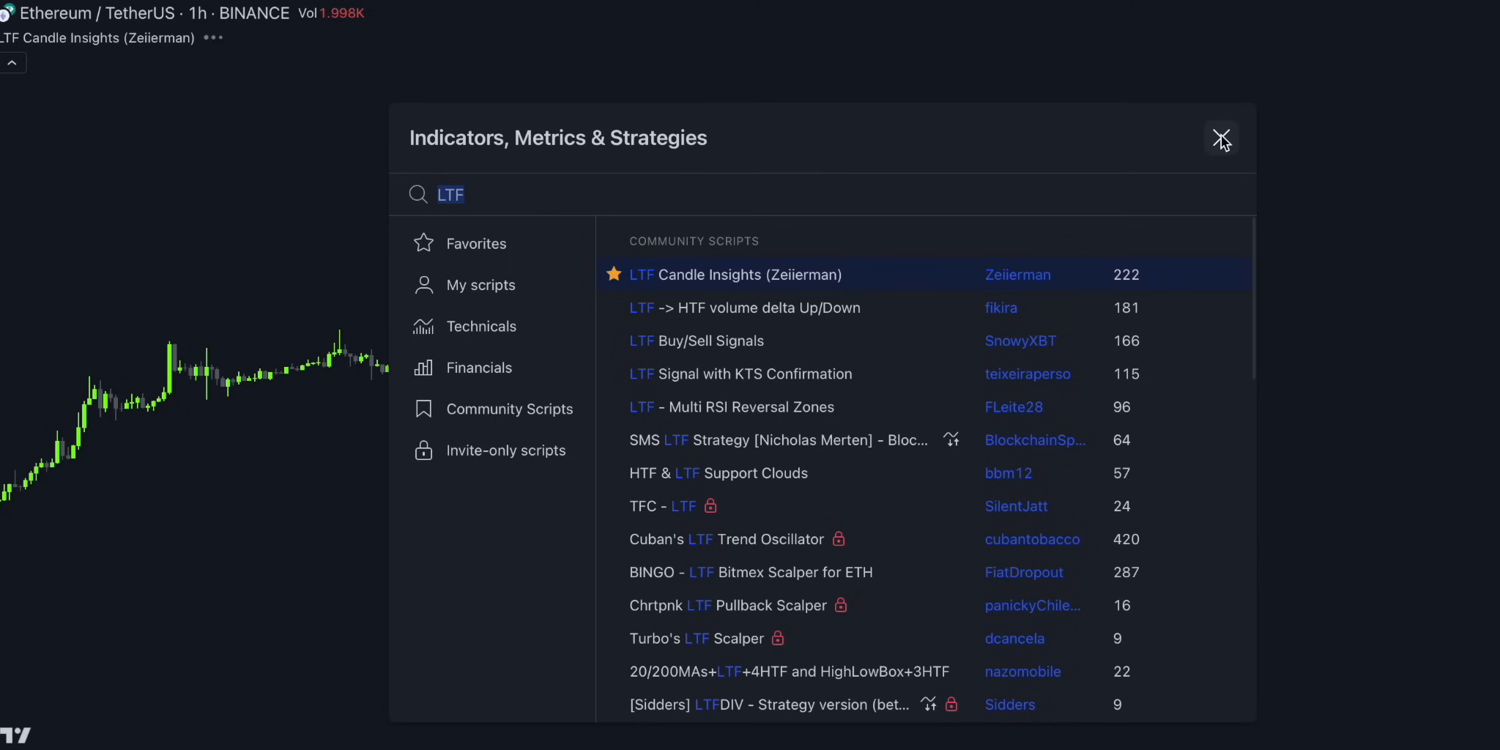
left_click(1222, 137)
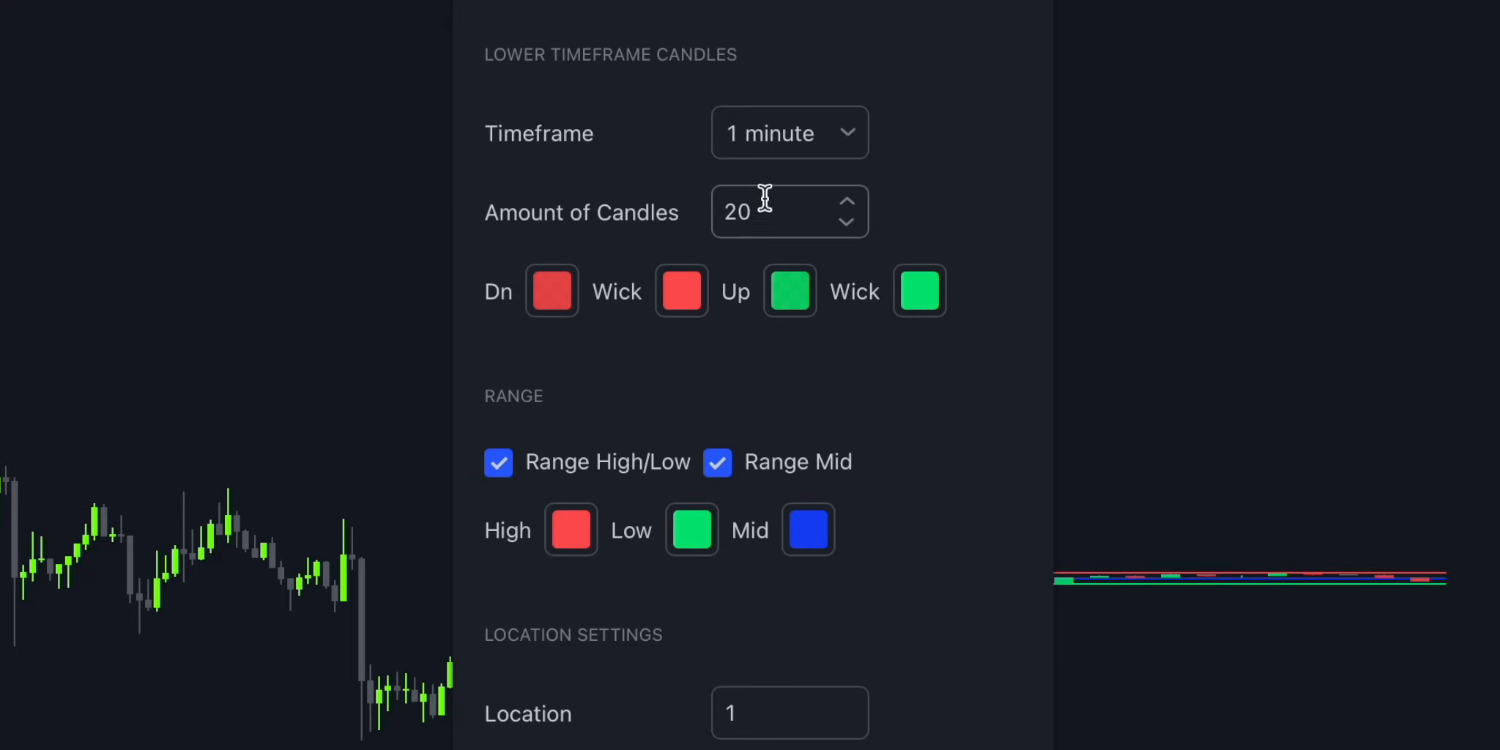
- Set LTF Candle Insights to 10 candles from the 15-minute lower timeframe
left_click(775, 211)
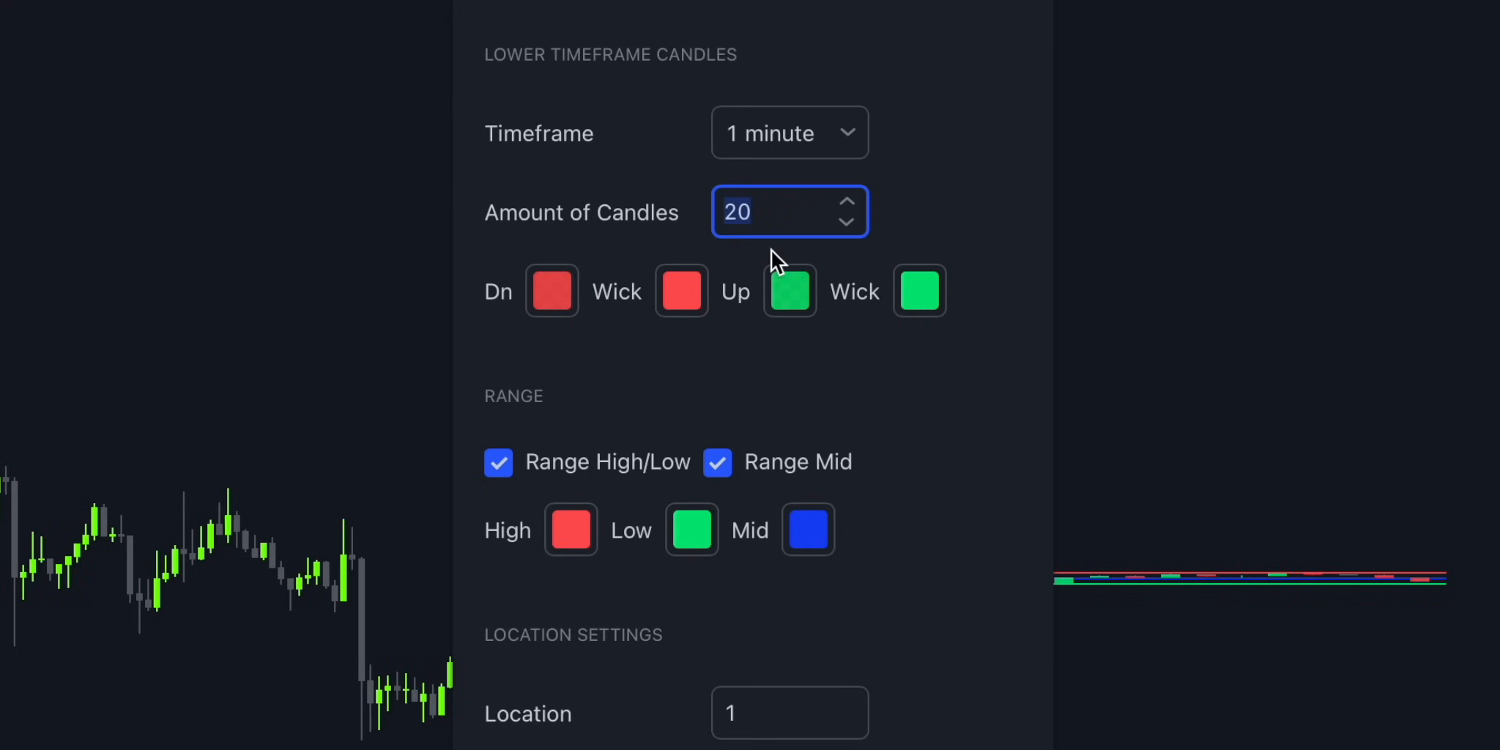
type("10")
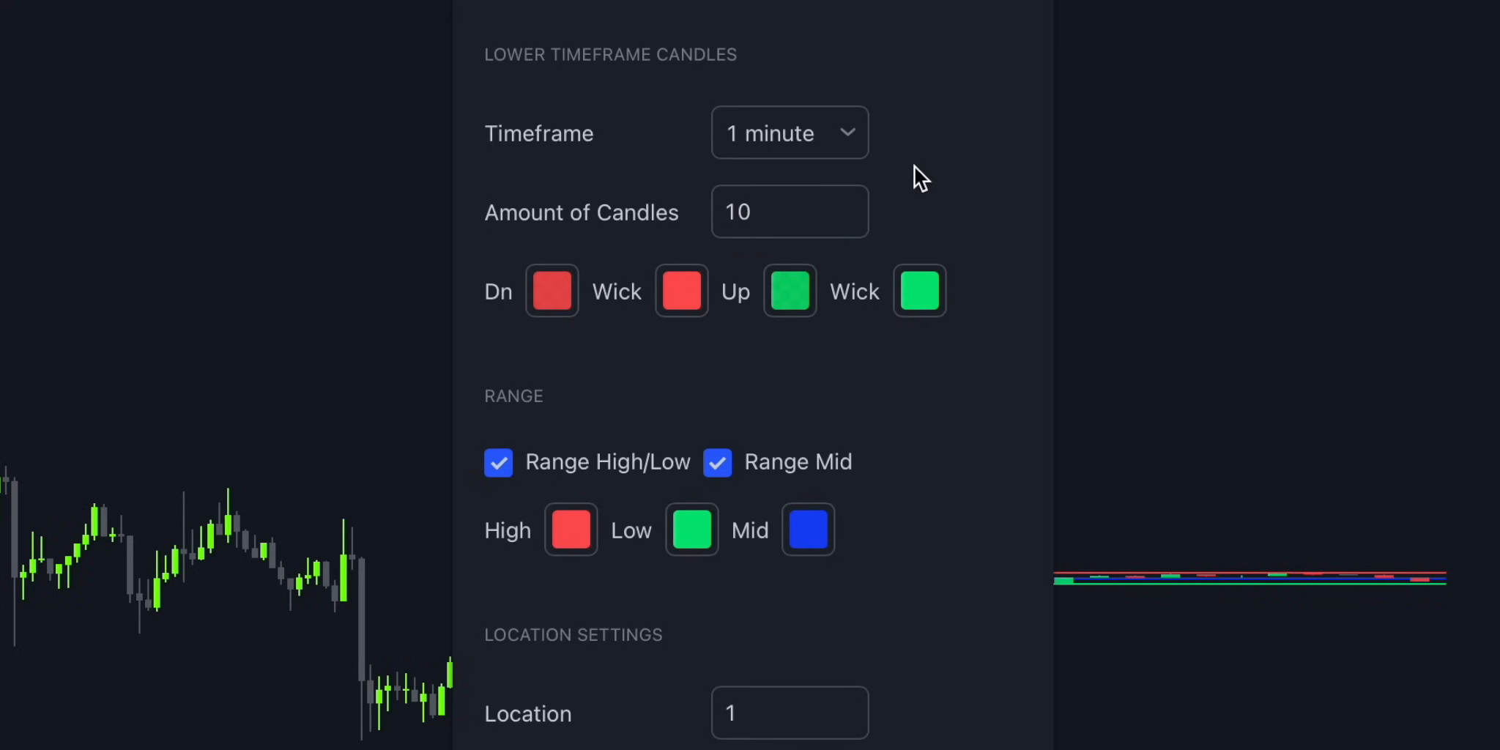
left_click(788, 134)
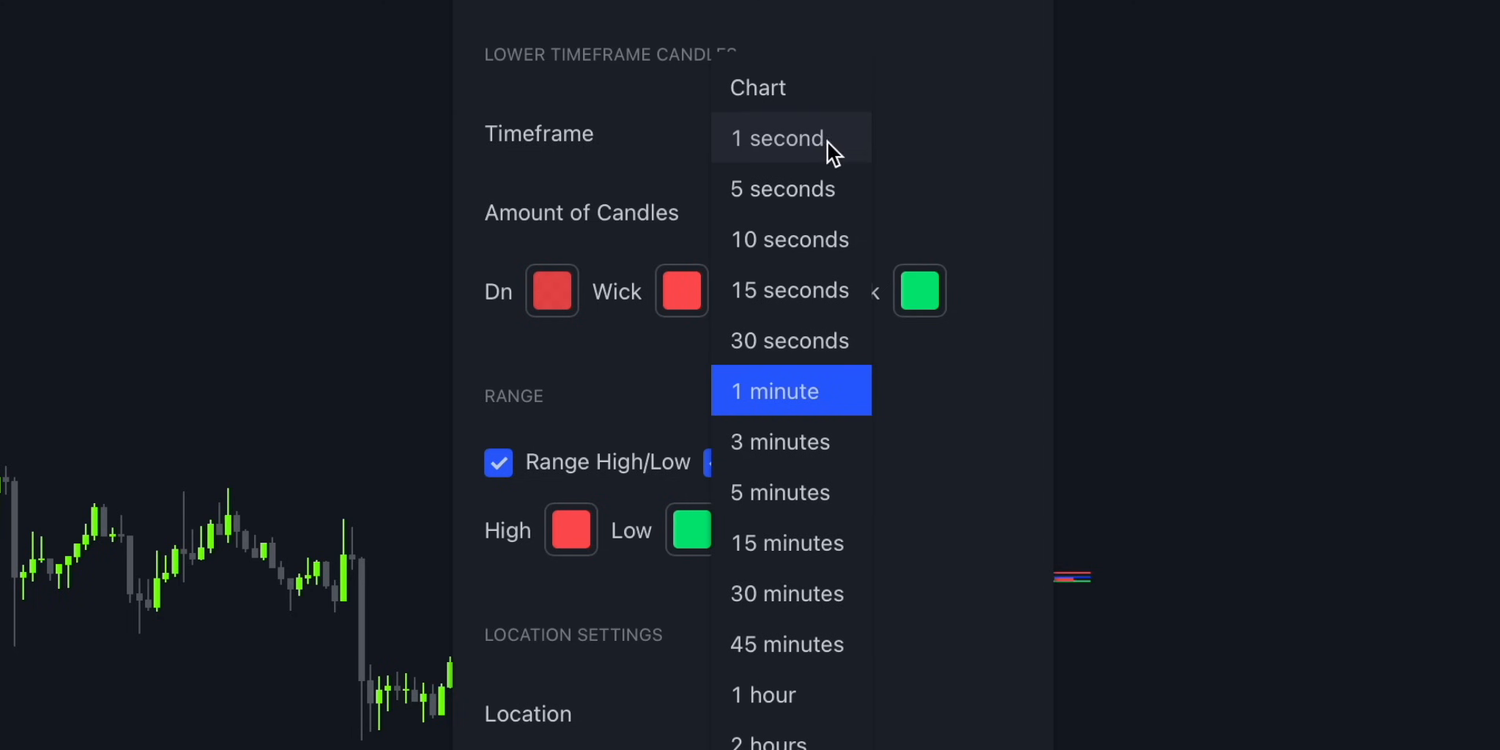
mouse_move(804, 542)
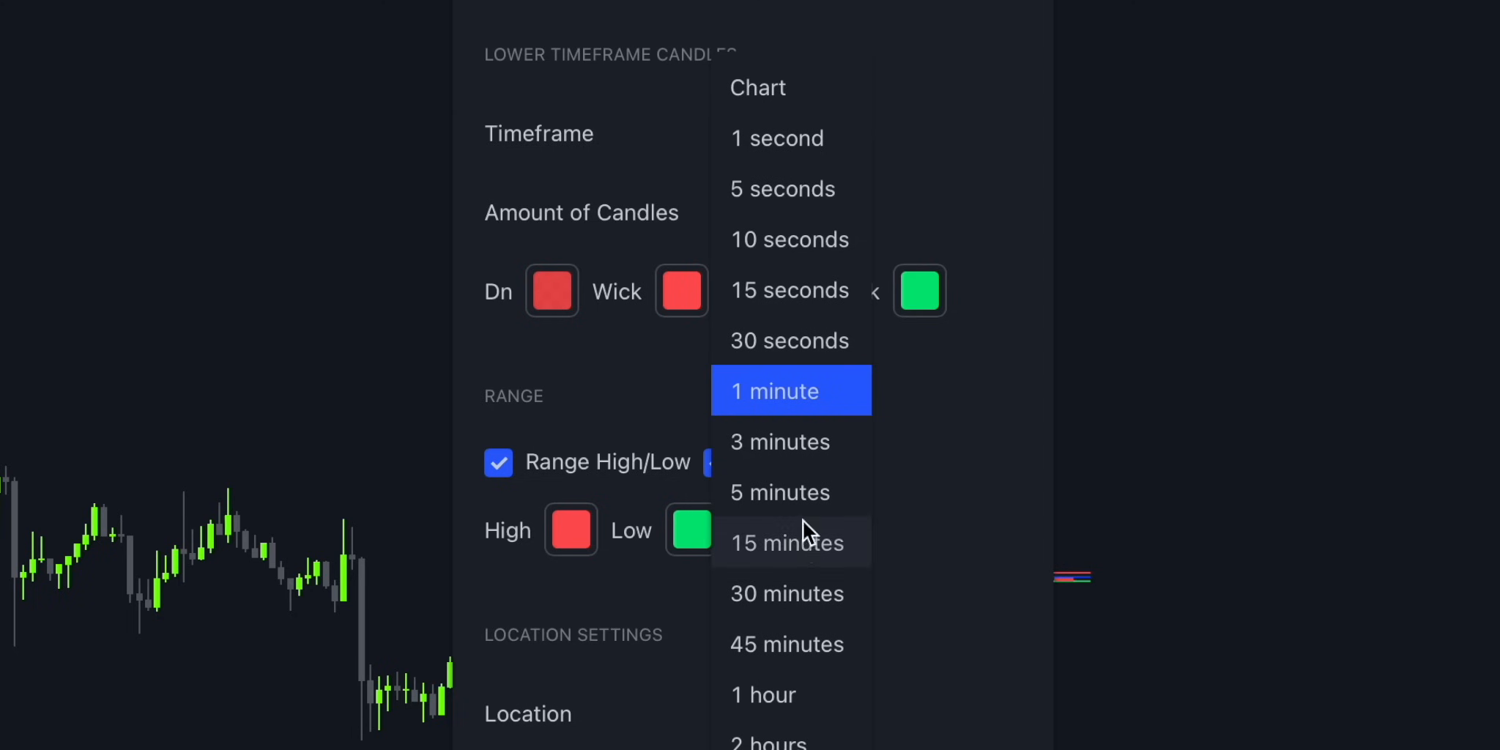
mouse_move(773, 593)
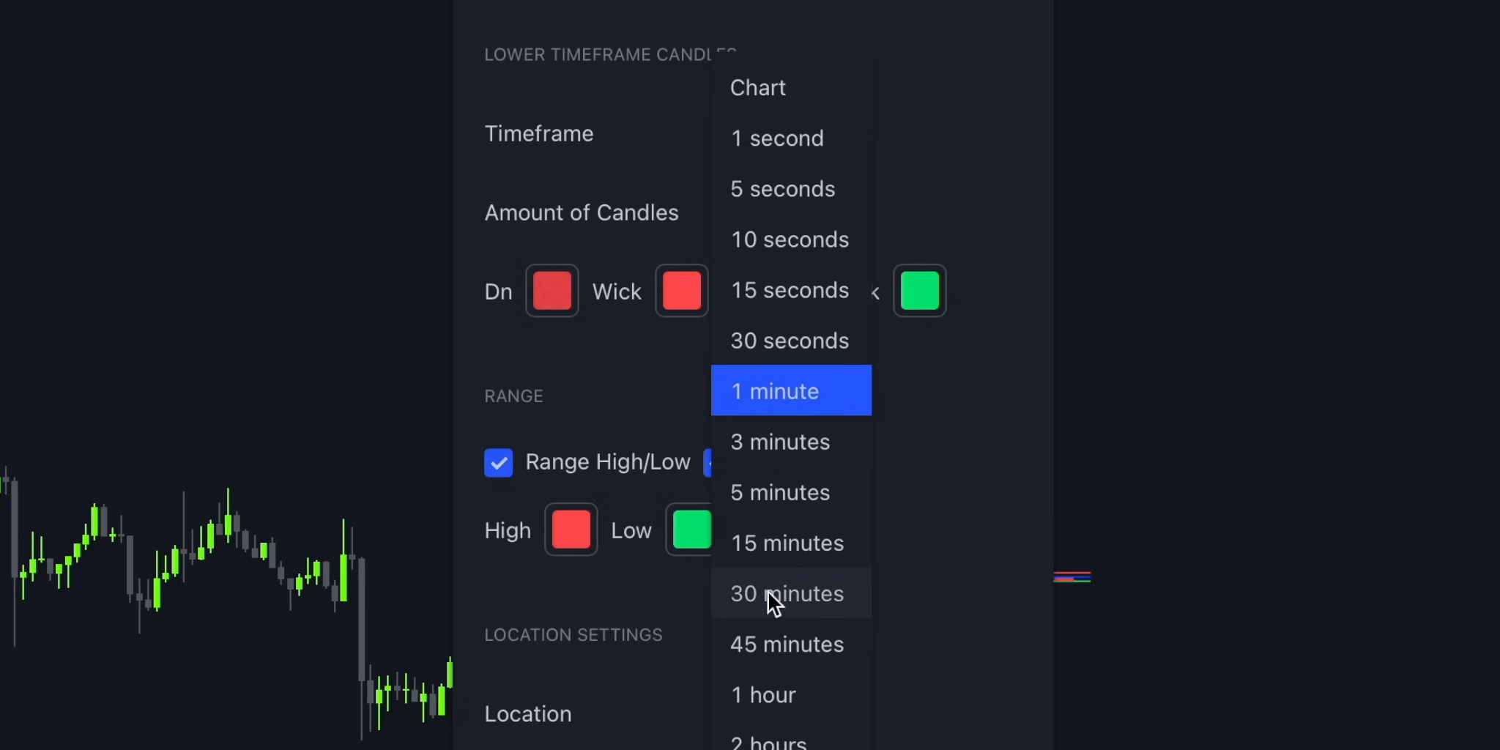
left_click(787, 542)
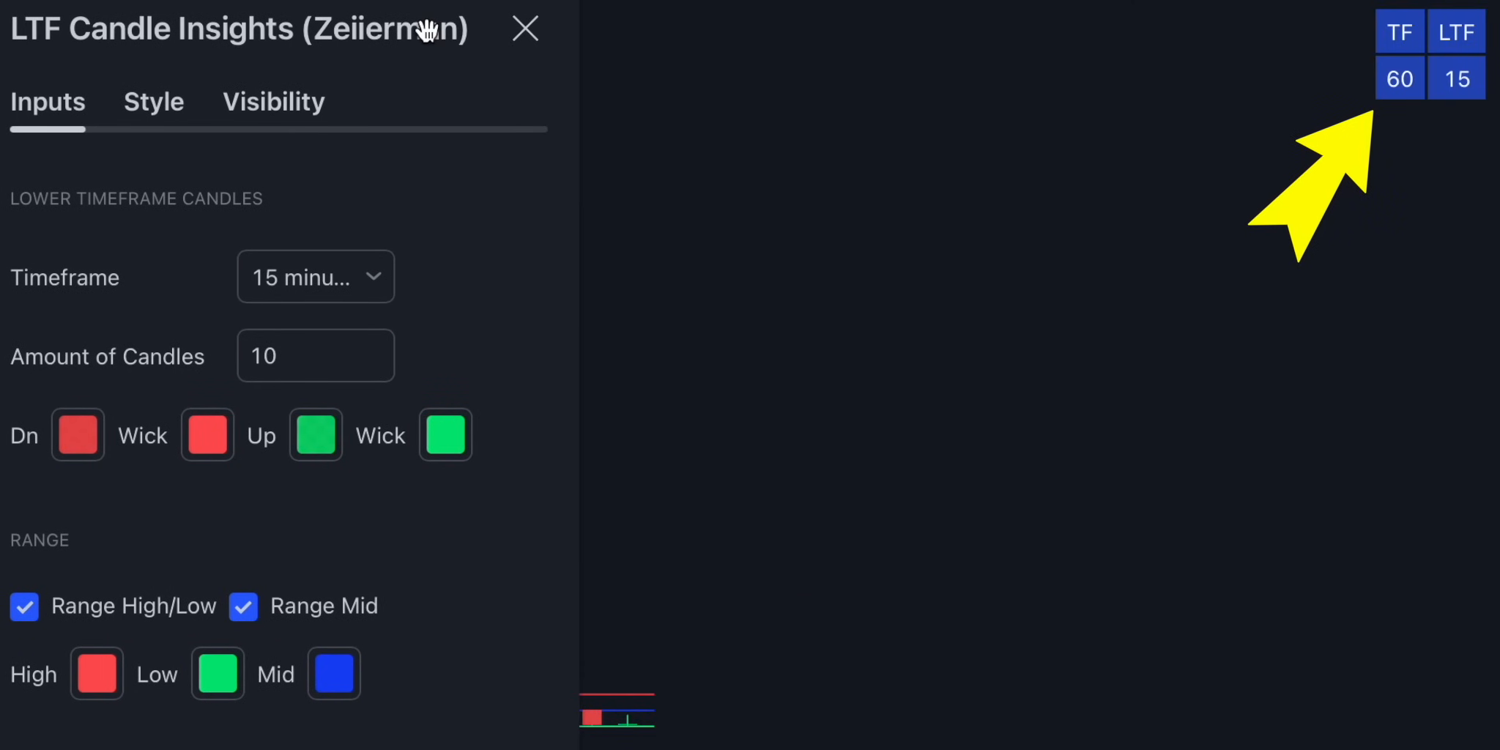
left_click(526, 29)
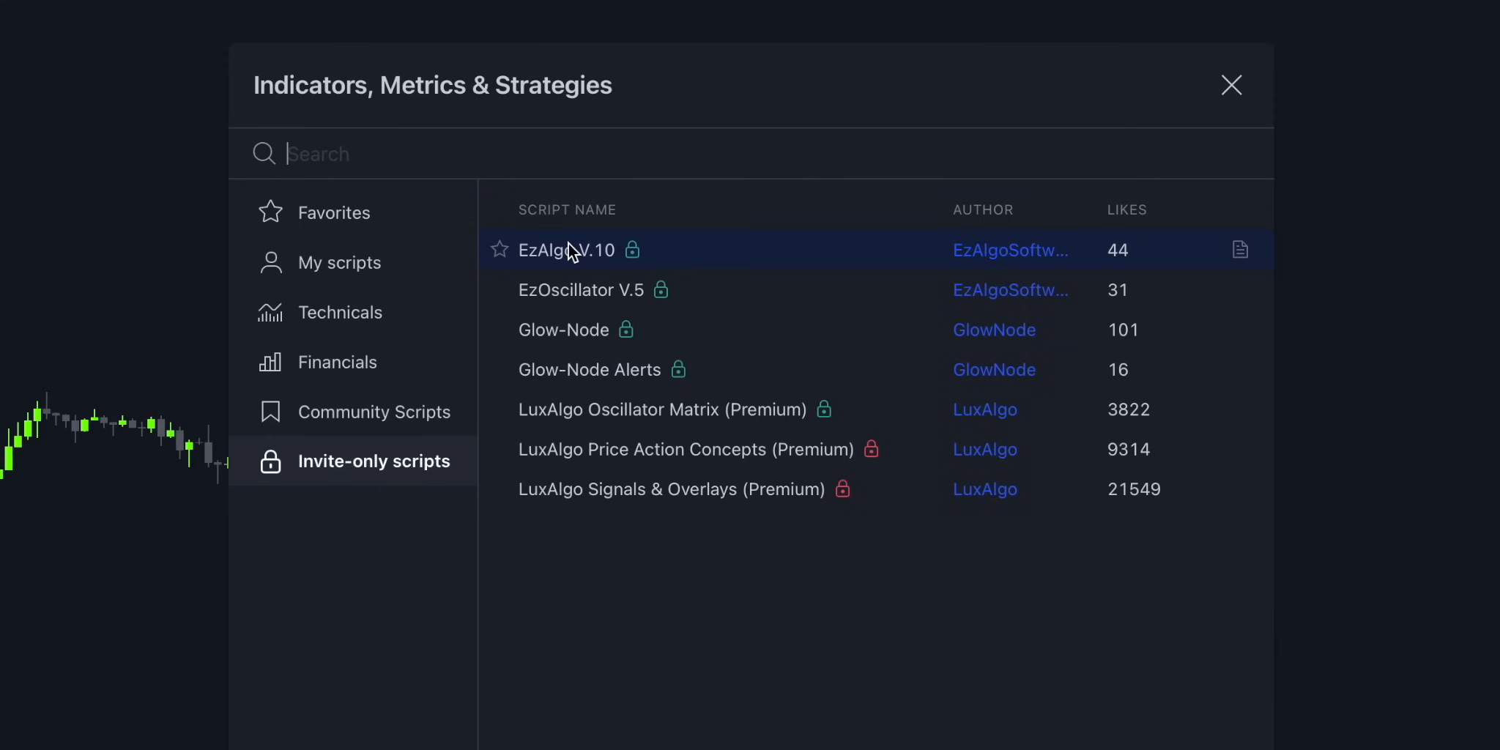
mouse_move(1239, 125)
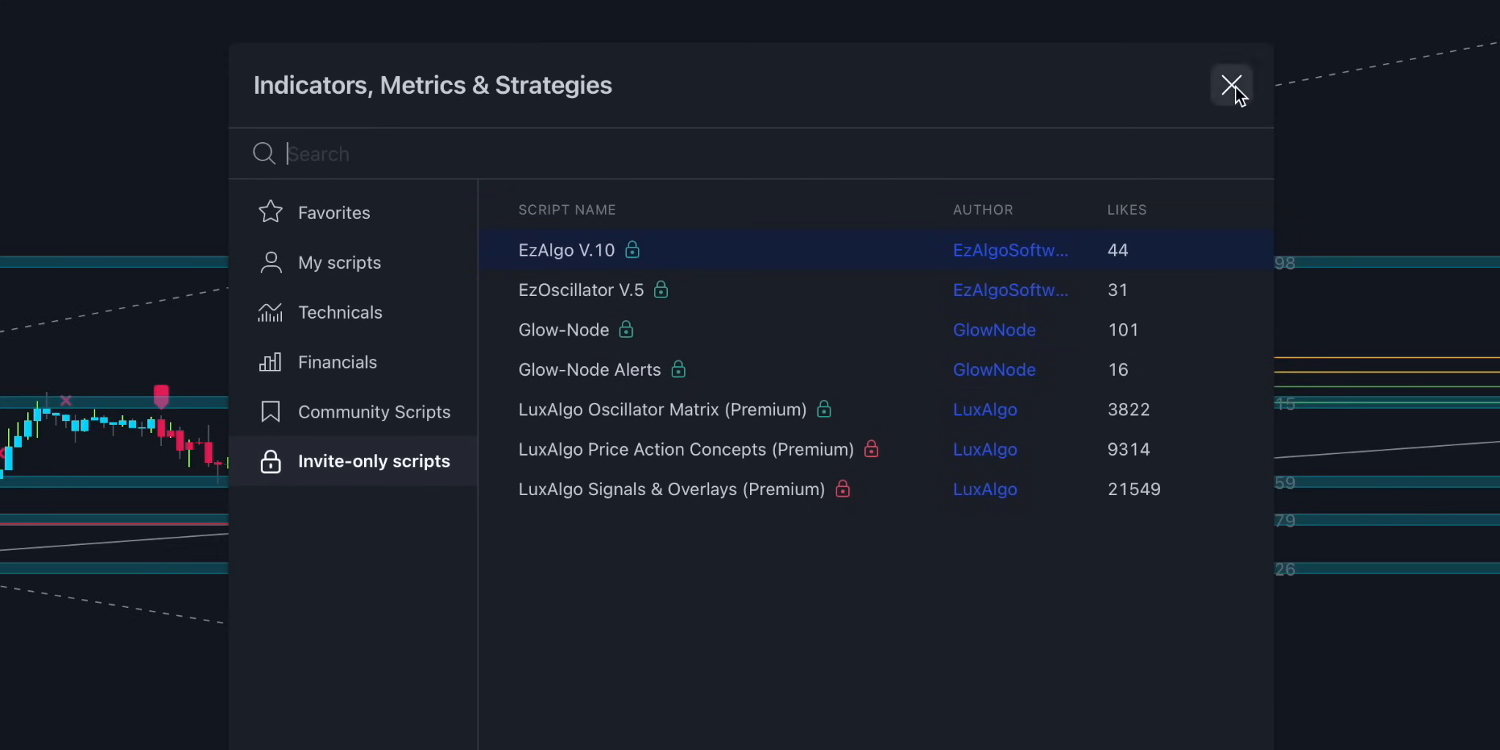
- Close the indicator browser after adding EzAlgo V.10
left_click(1232, 85)
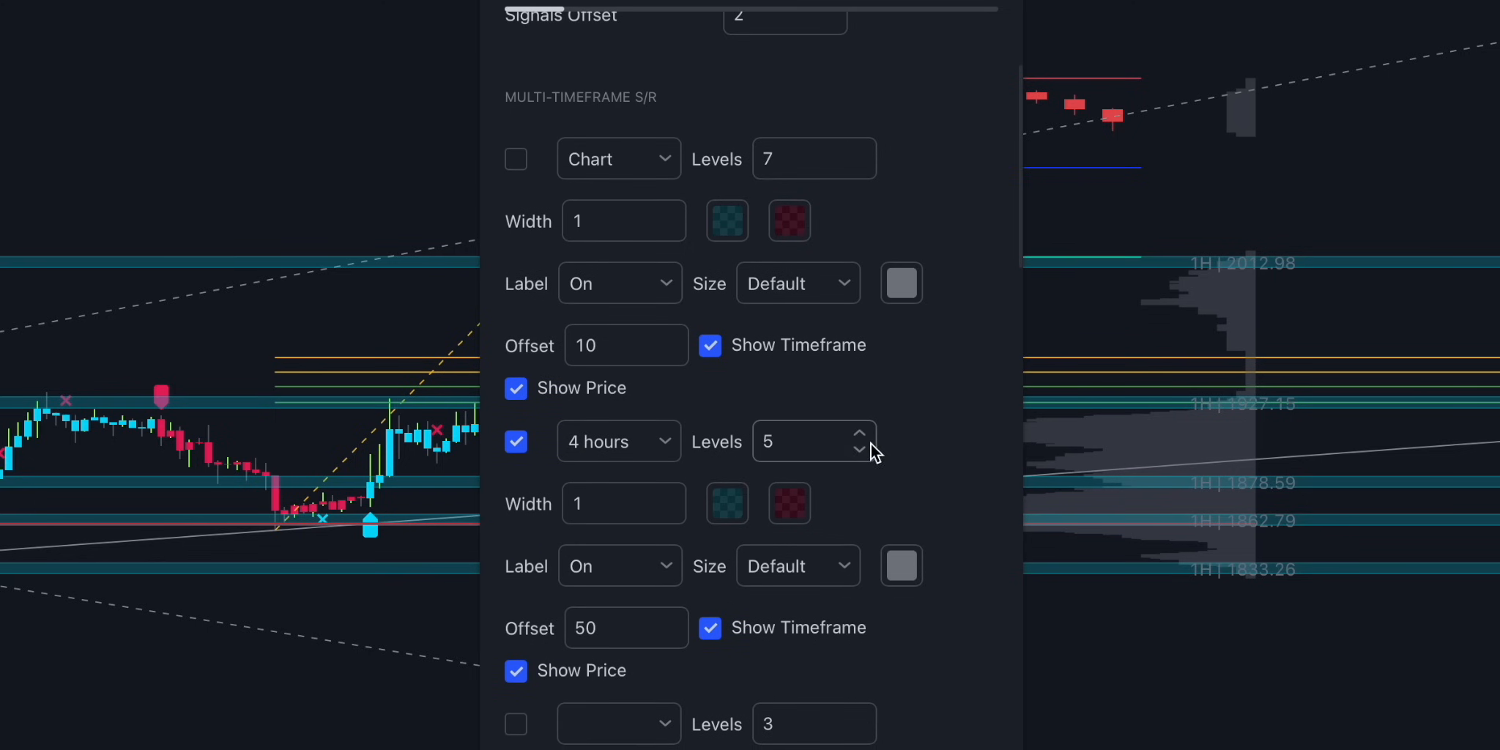
- Scroll down the EzAlgo settings to the candle coloring and volume profile options
scroll("down", 3)
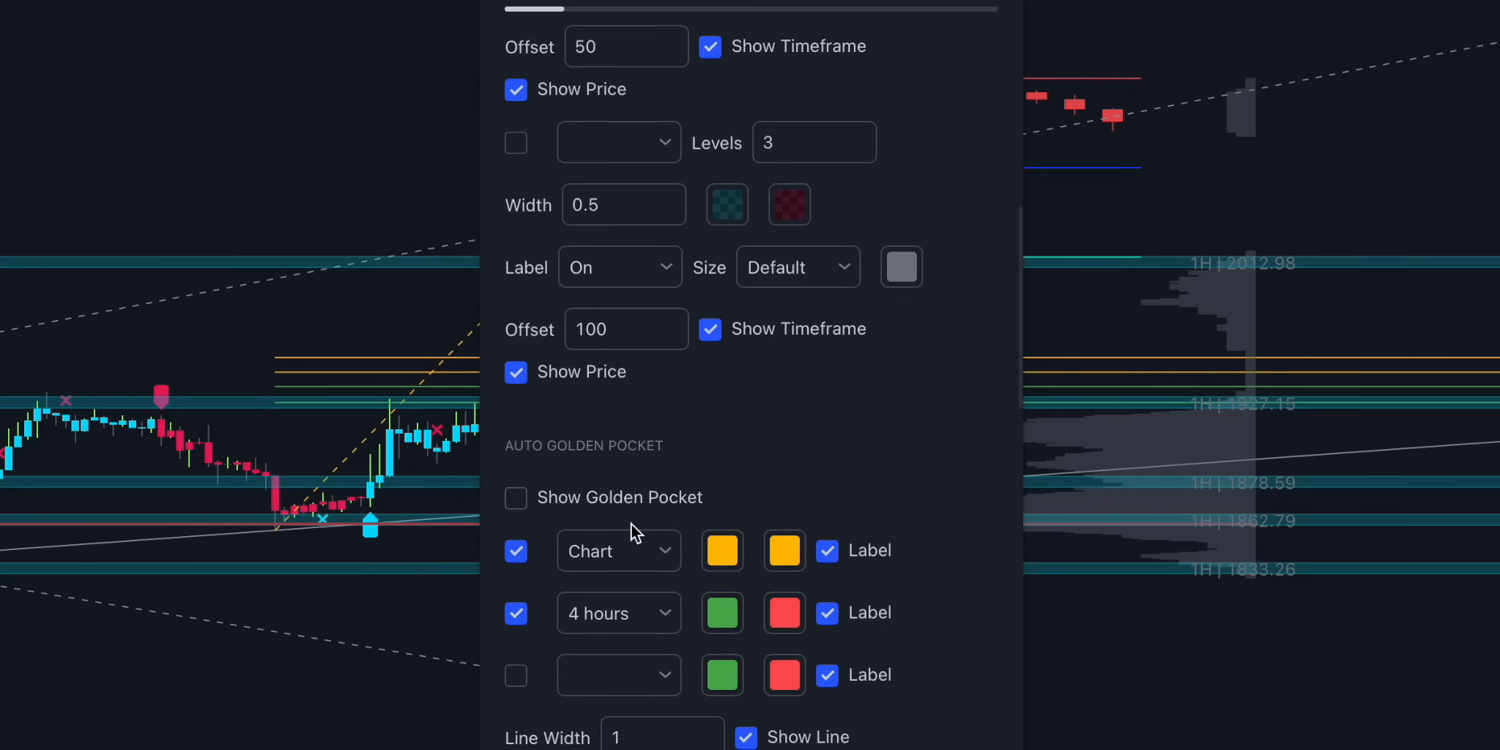
scroll("down", 3)
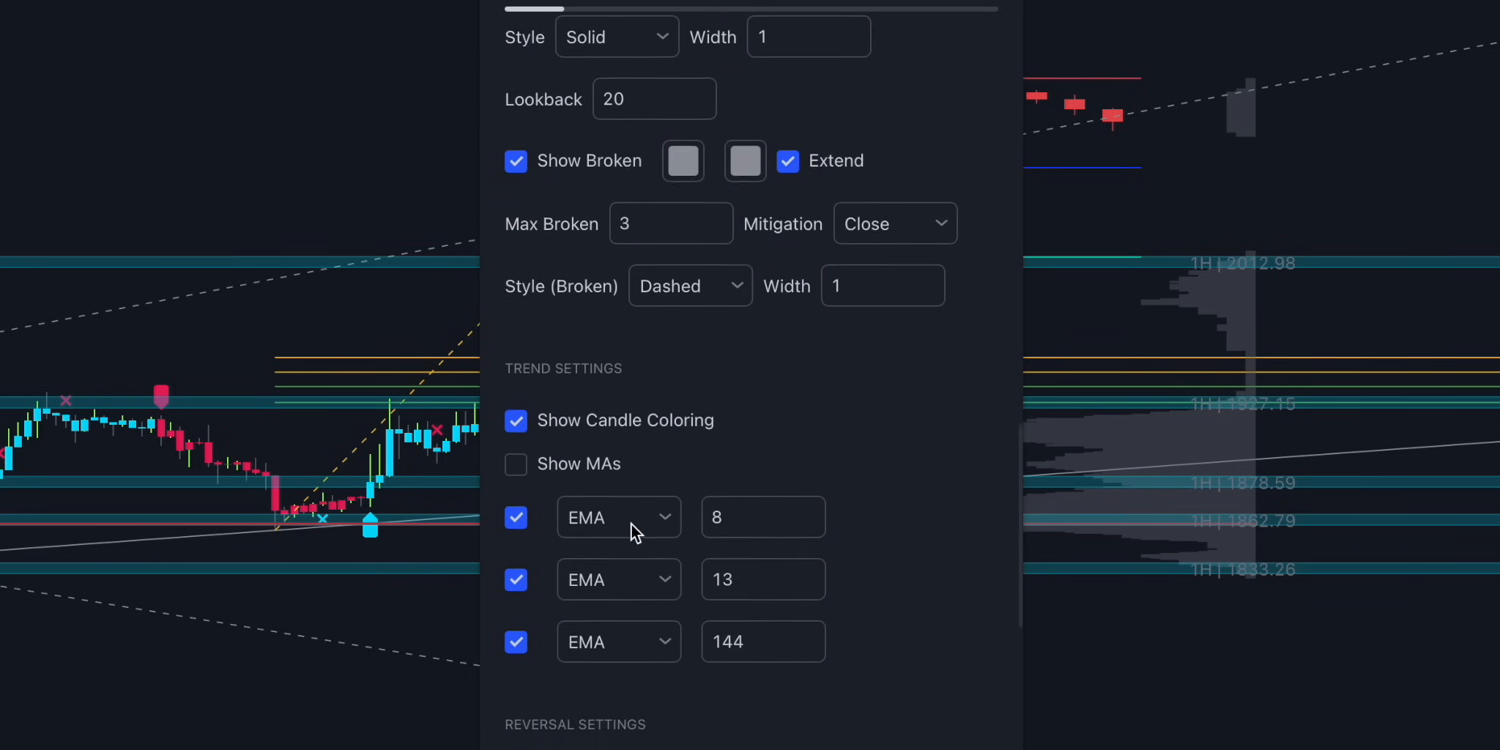
scroll("down", 3)
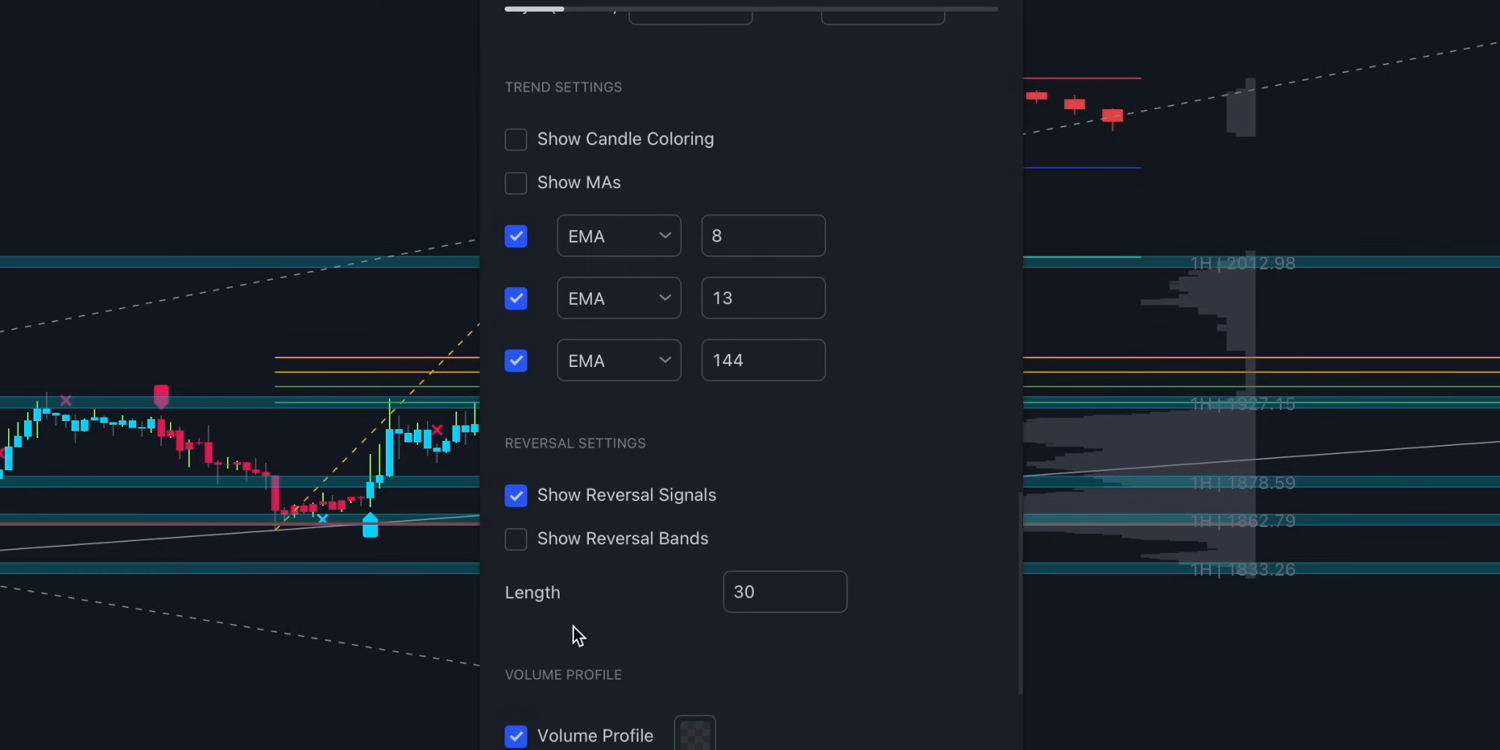
scroll("down", 3)
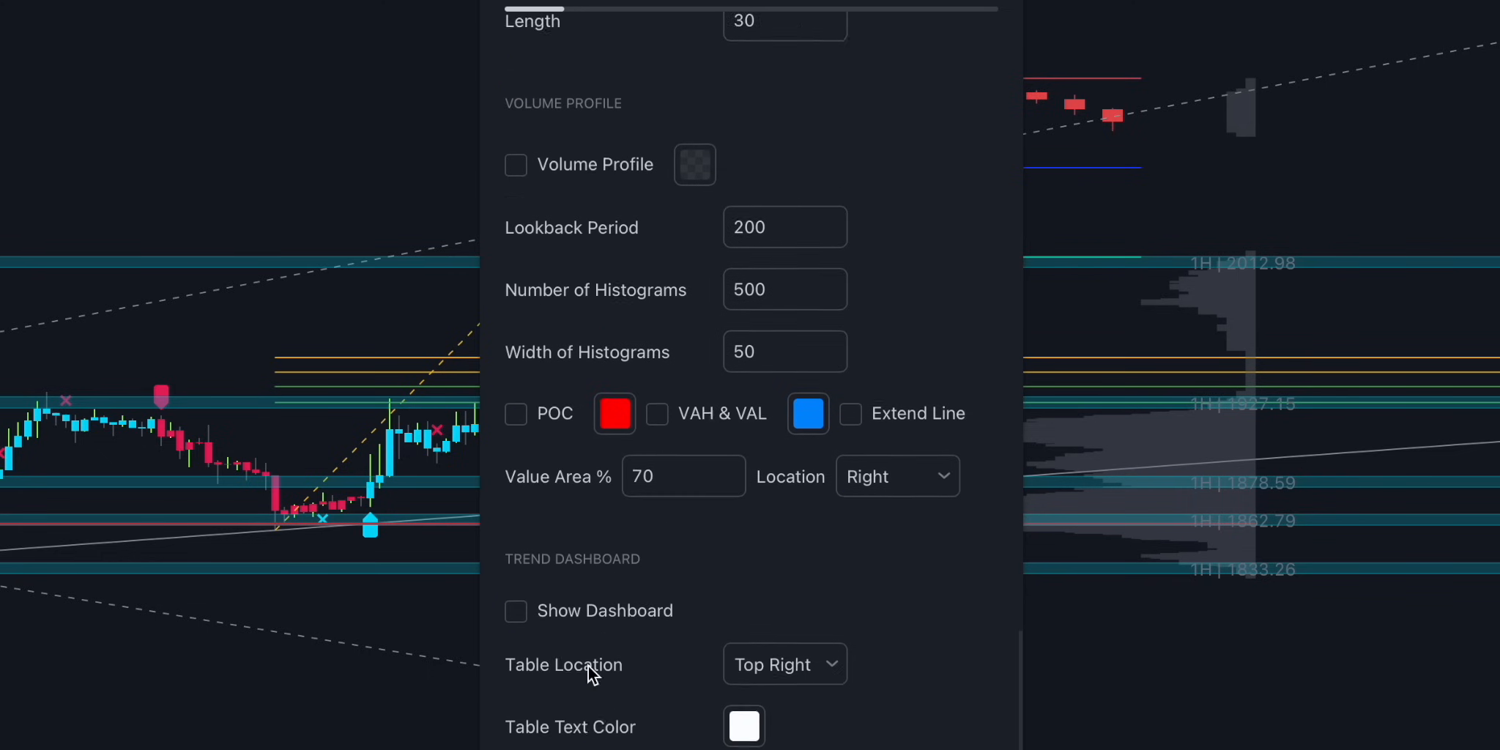
scroll("down", 3)
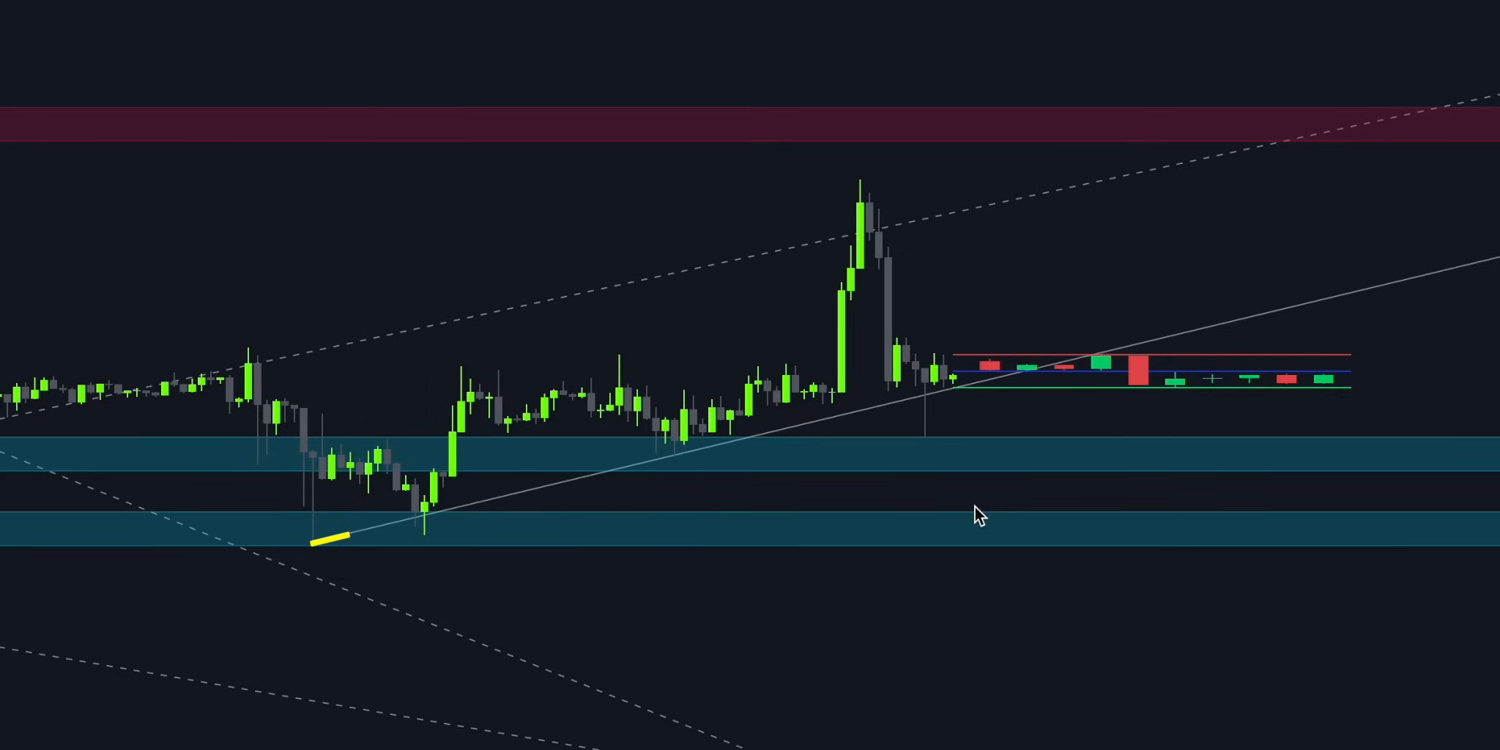
left_click(311, 541)
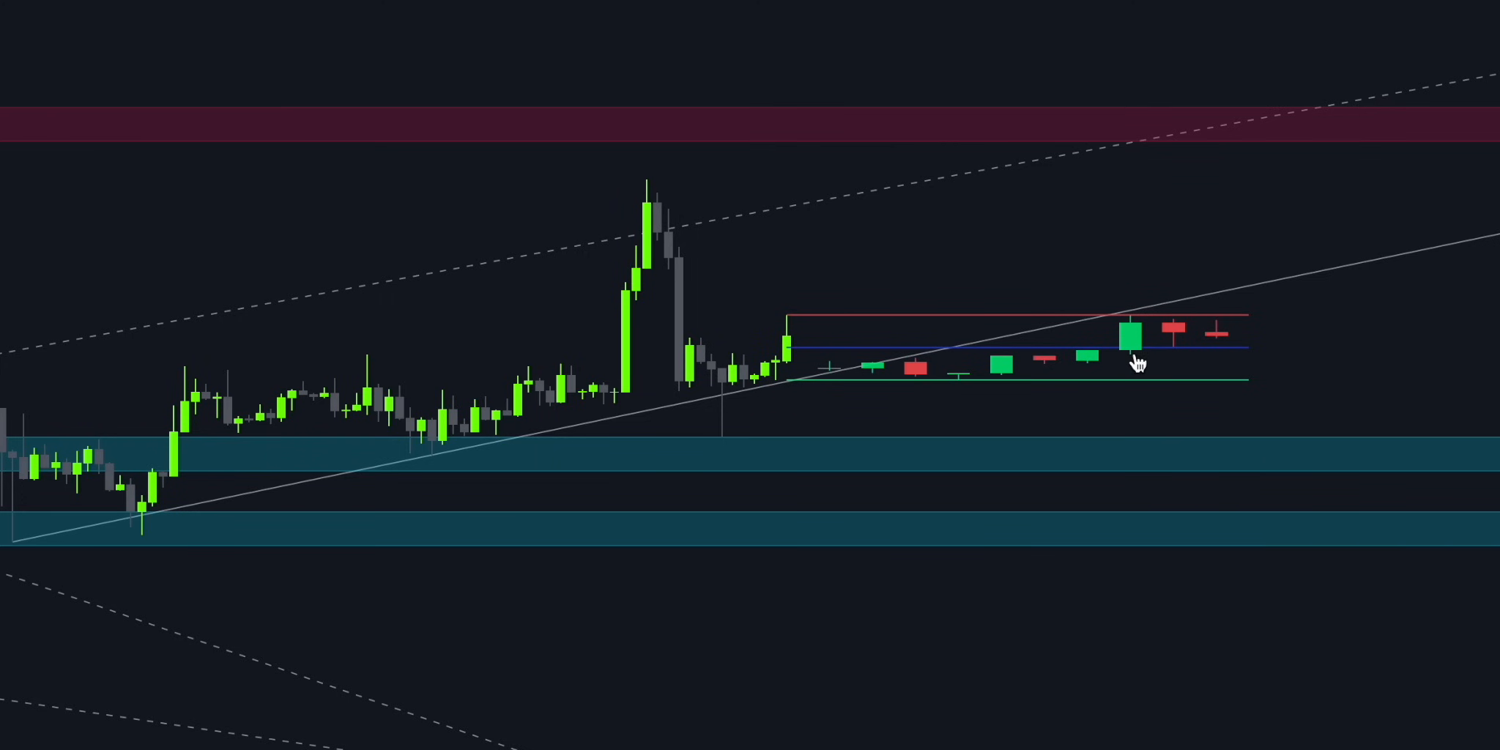
mouse_move(785, 321)
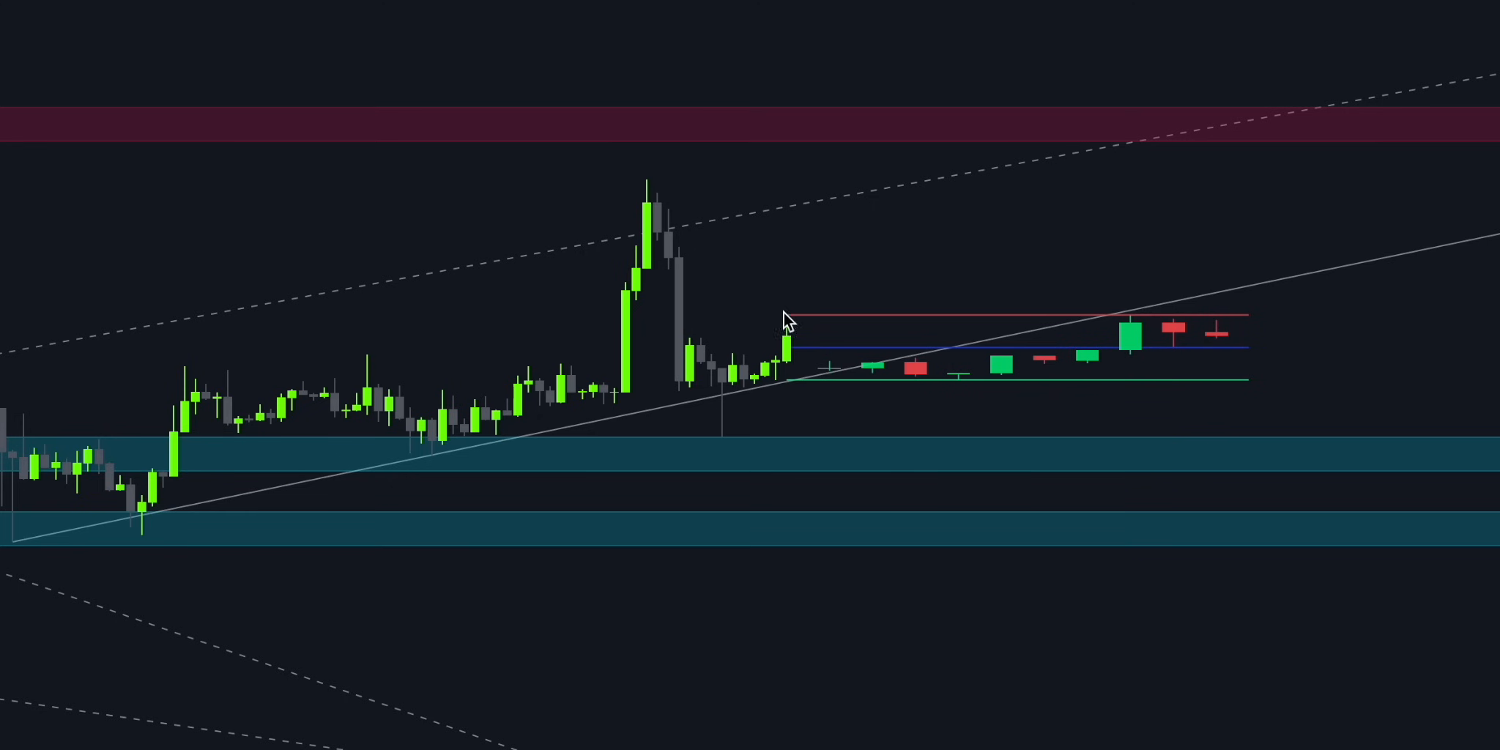
- Place a long position at the latest candle and pull its stop down toward support
left_click(787, 338)
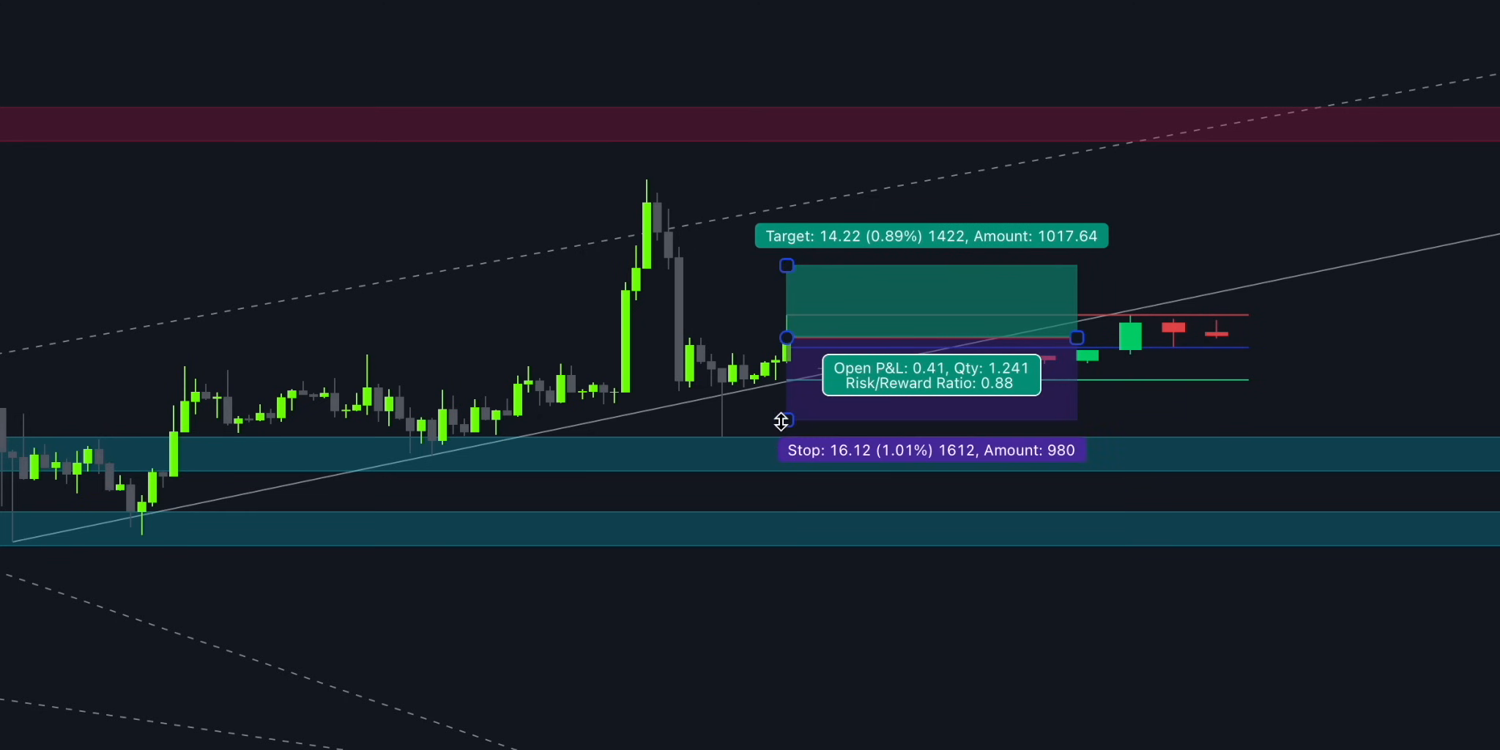
left_click_drag(785, 266, 827, 133)
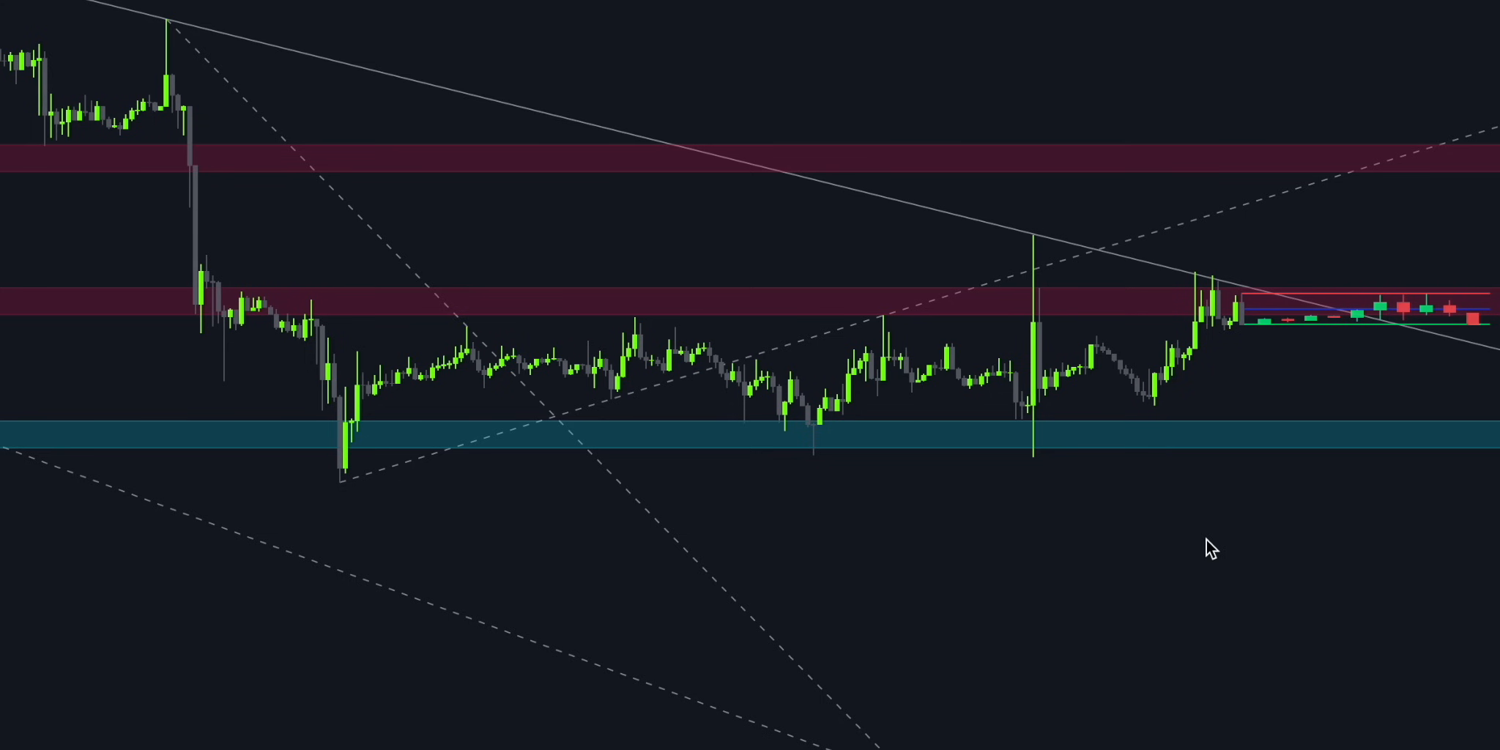
mouse_move(832, 277)
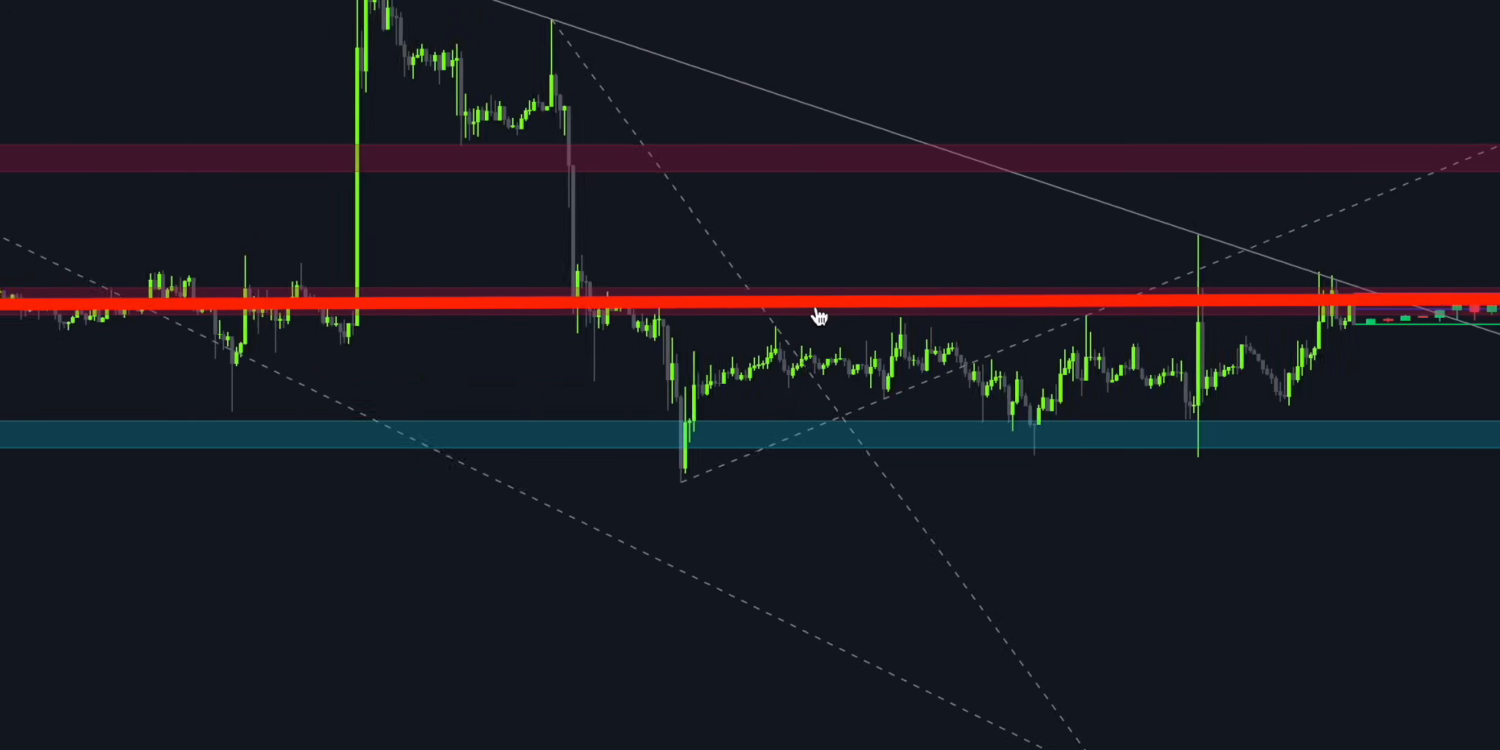
- Pan to earlier price history and select the descending trendline
left_click_drag(817, 316, 420, 317)
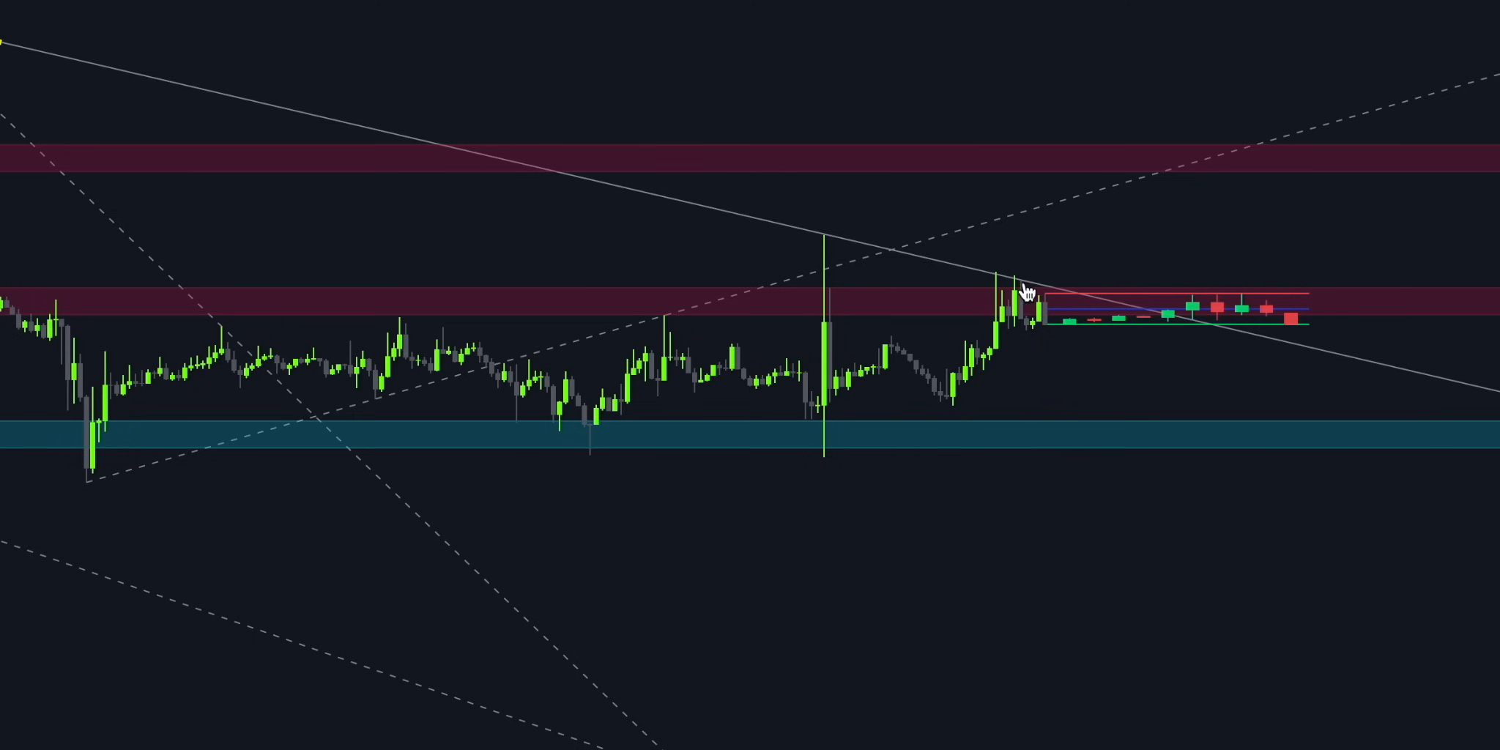
left_click(1025, 293)
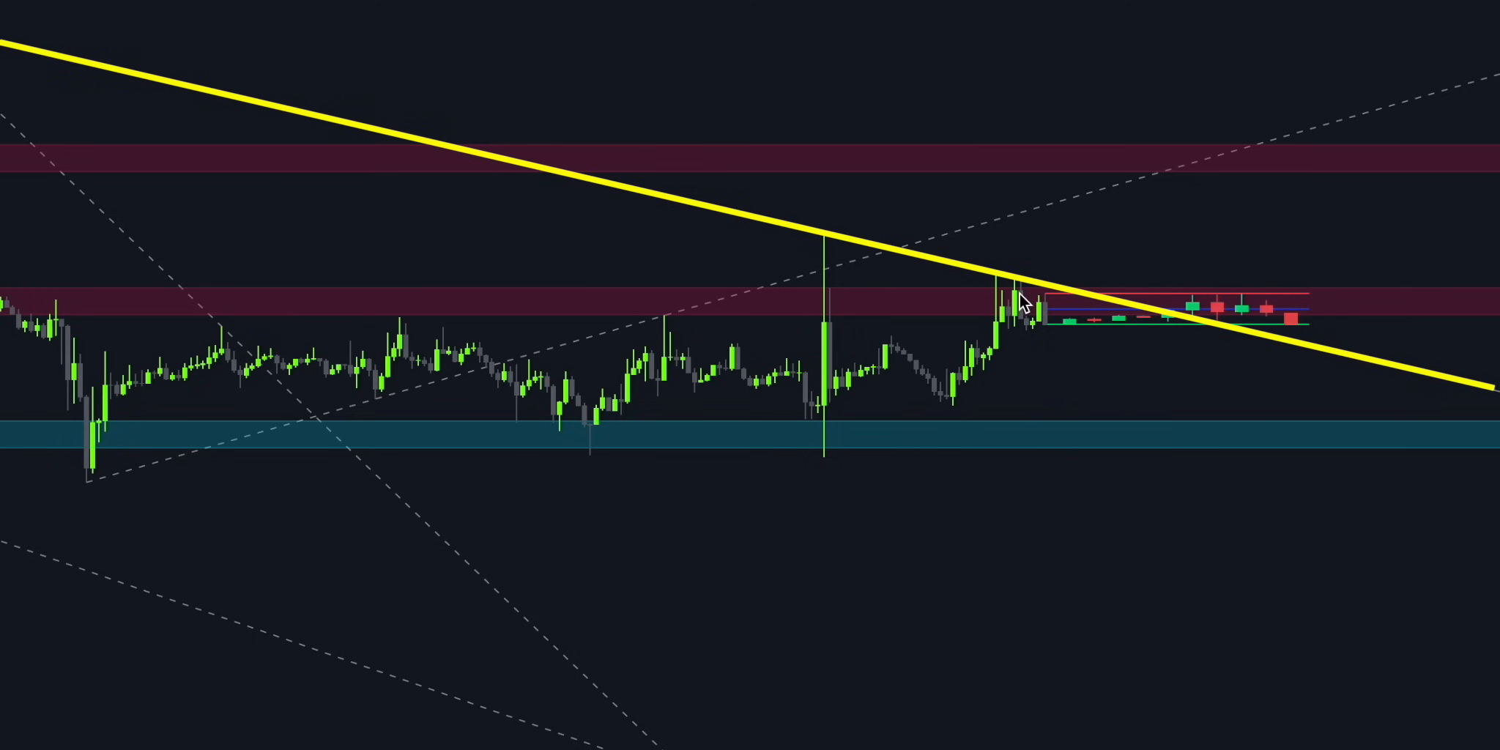
mouse_move(962, 454)
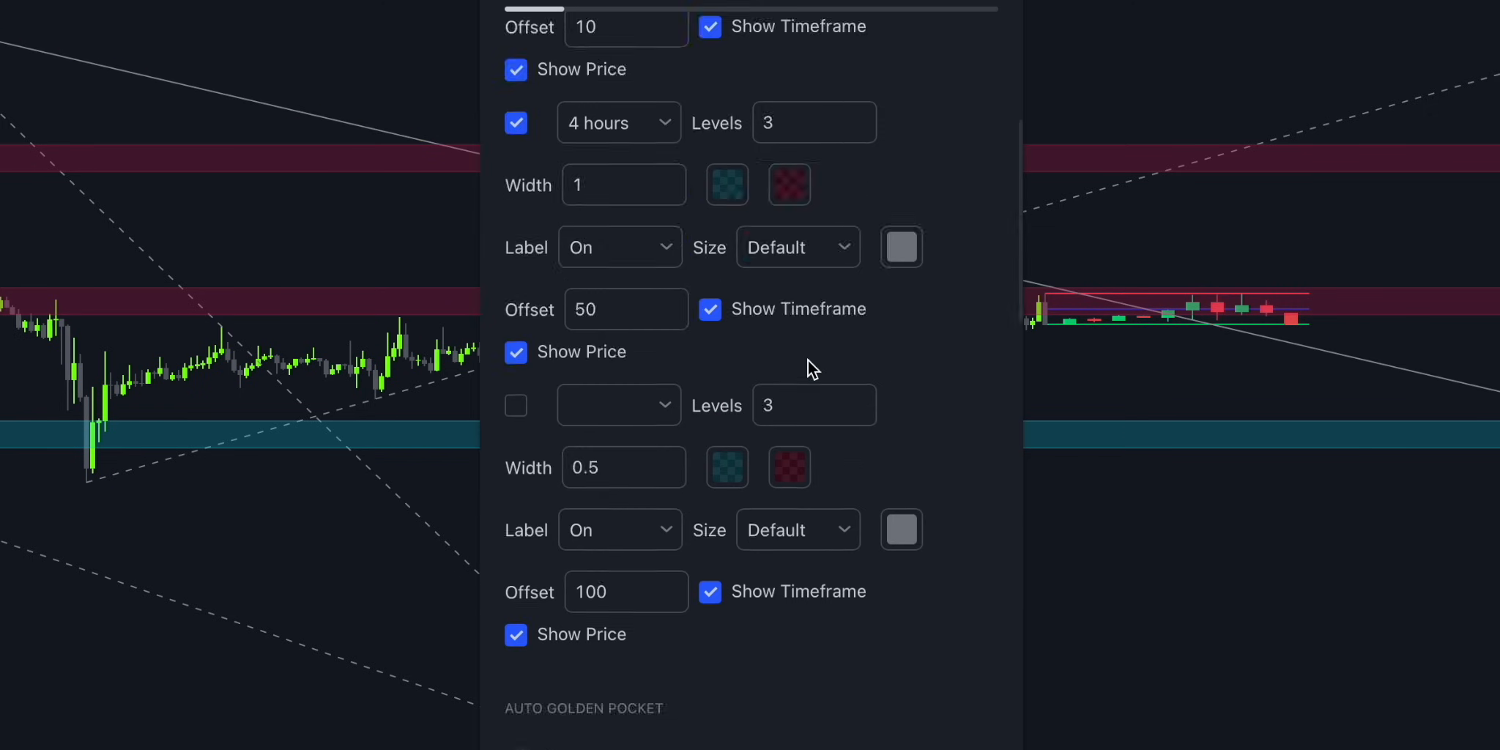
scroll("down", 3)
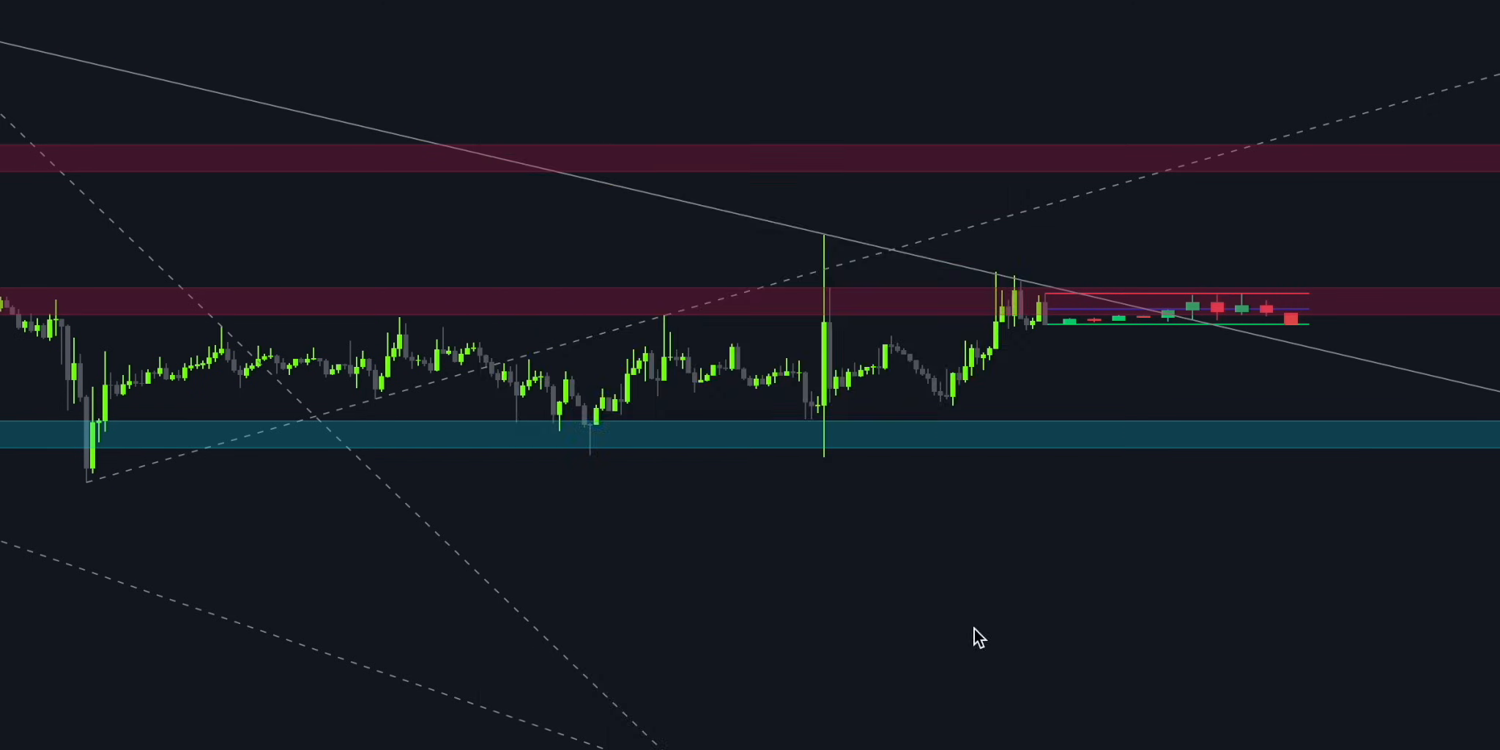
mouse_move(1021, 508)
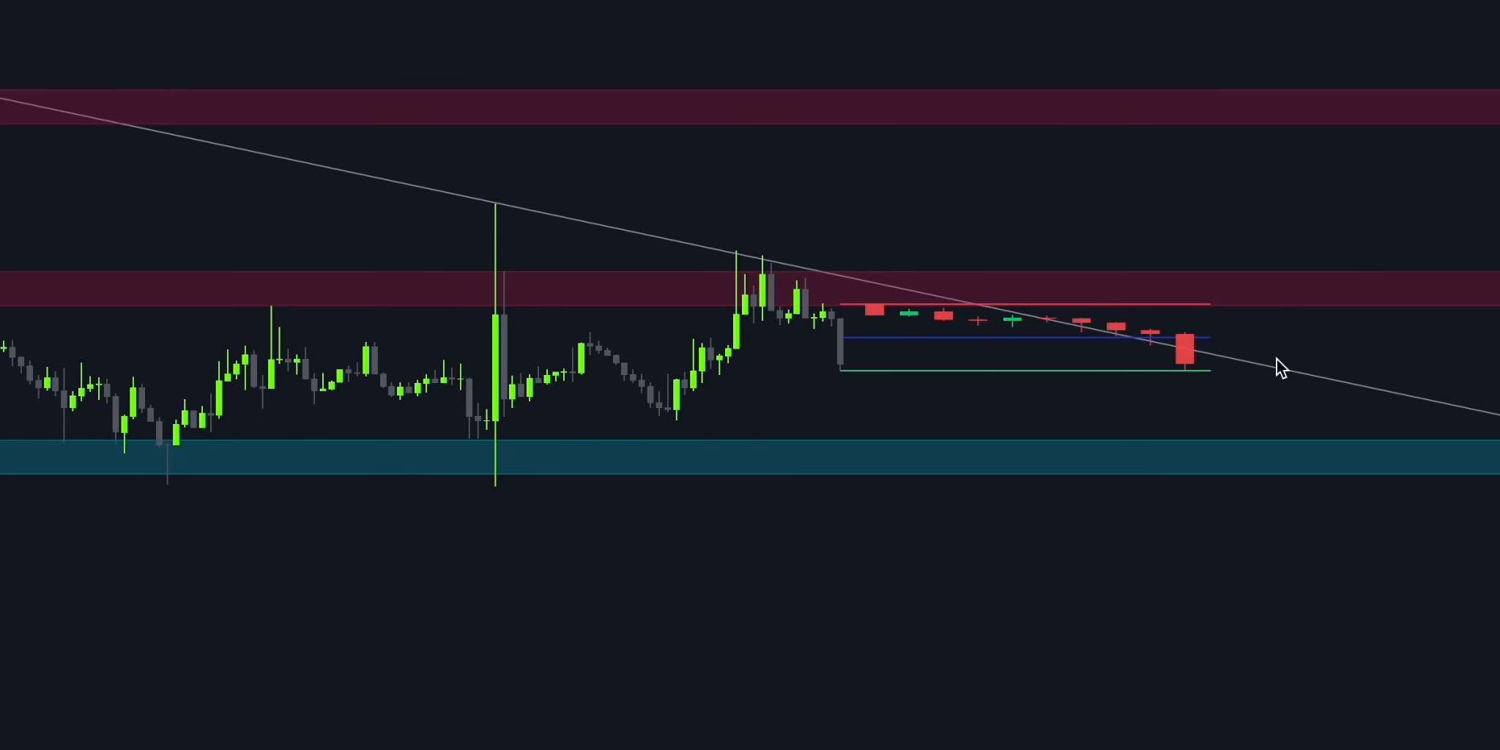
mouse_move(845, 371)
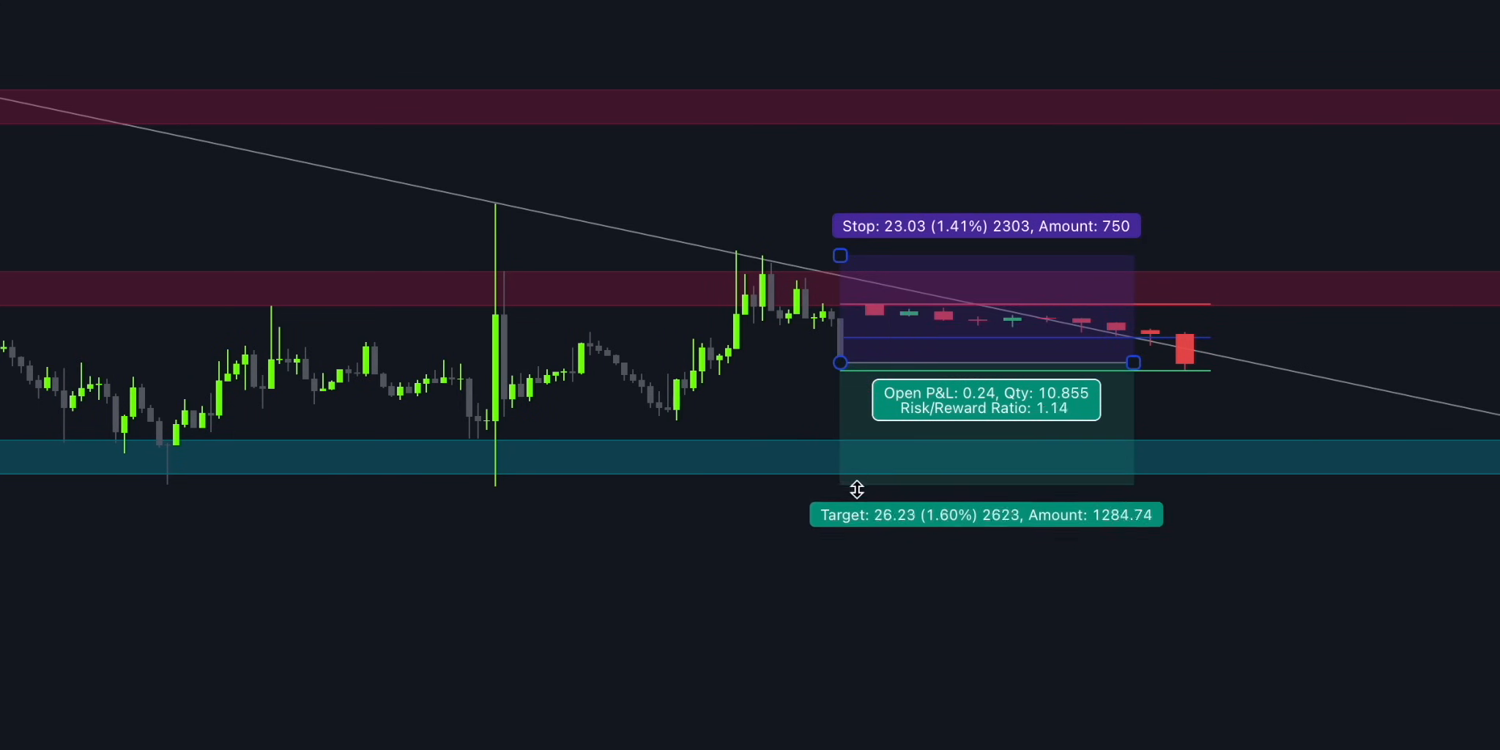
- Lower the short position's target to about 2.80% and widen it across future candles
left_click_drag(855, 489, 871, 577)
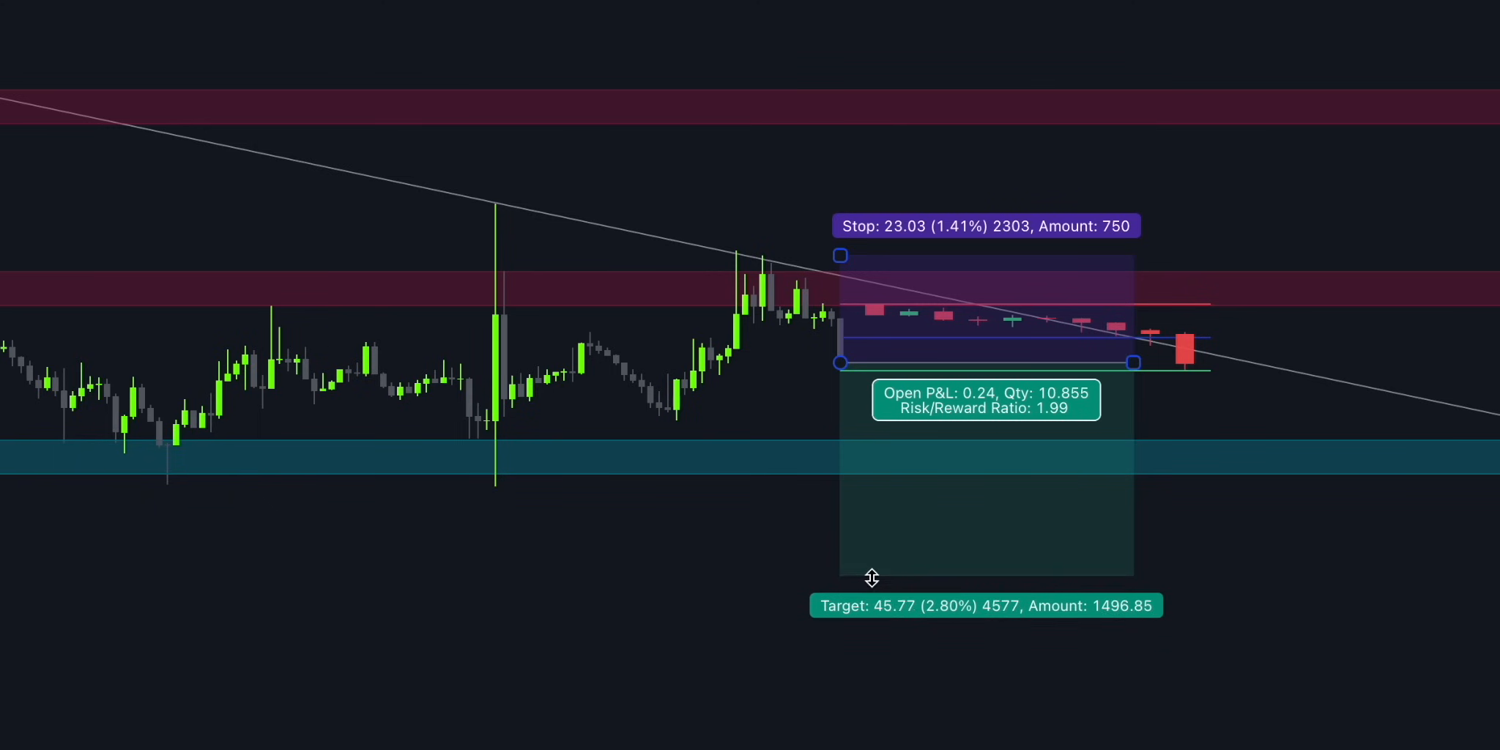
left_click_drag(869, 577, 838, 583)
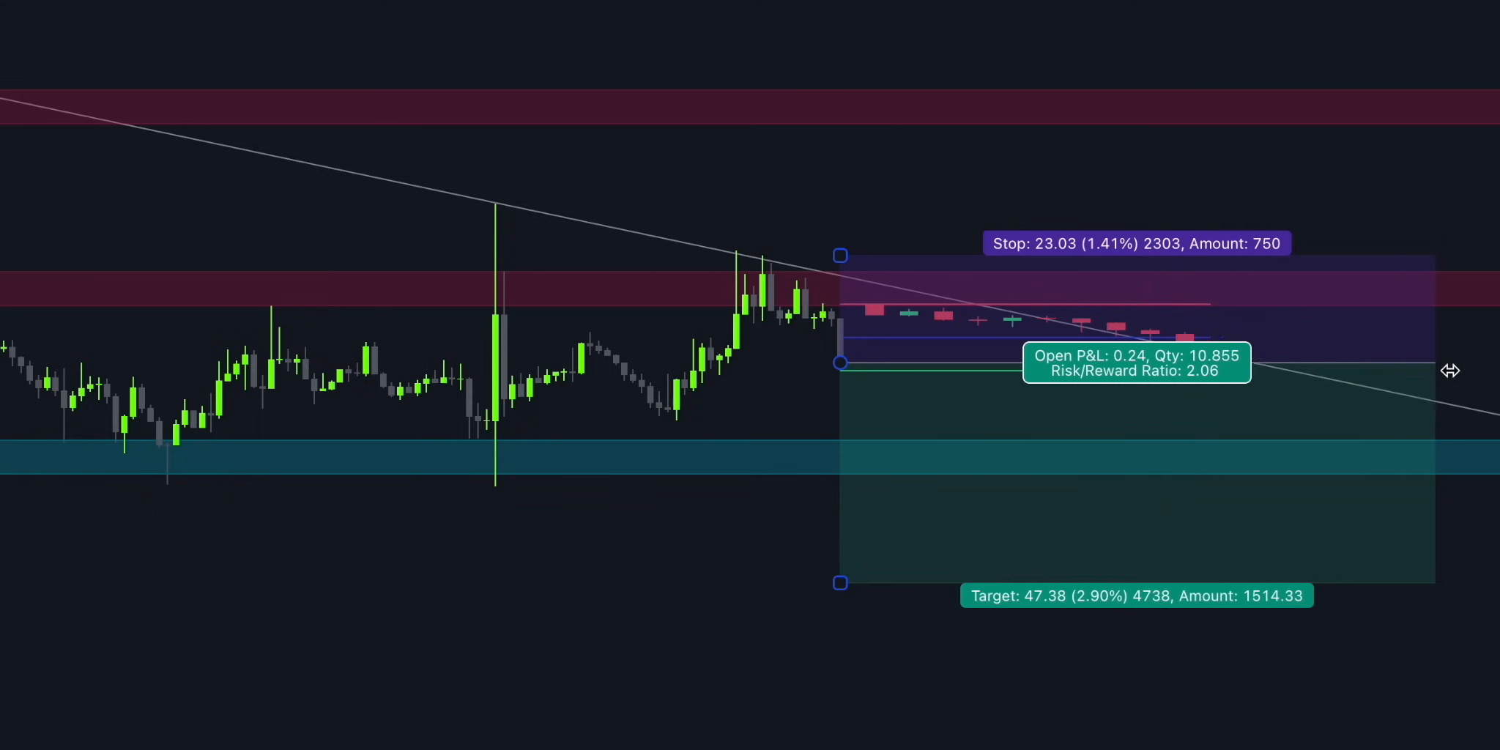